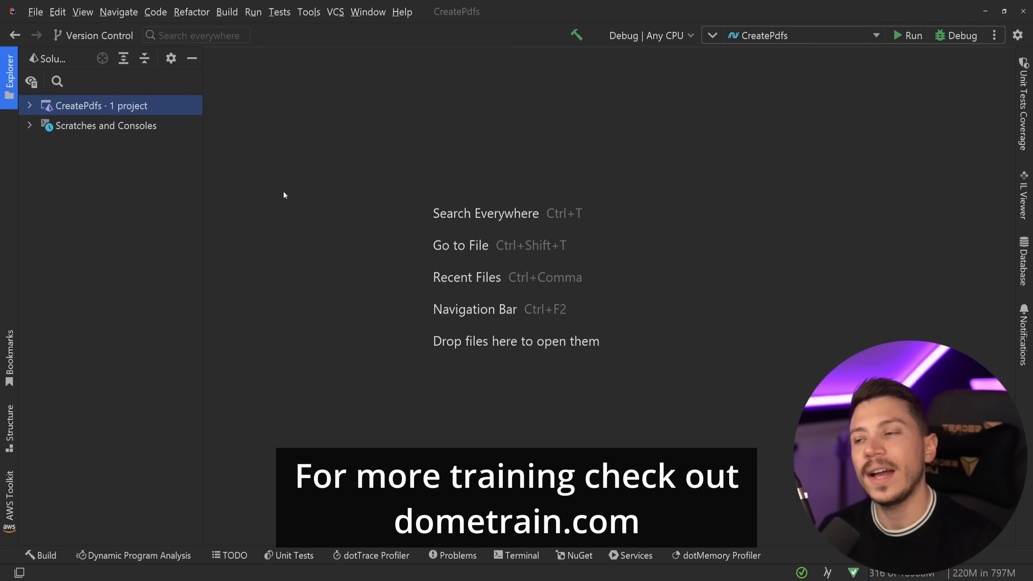
Clear Program.cs in CreatePdfs and confirm QuestPDF 2023.9.0 is installed via NuGet.
click(29, 105)
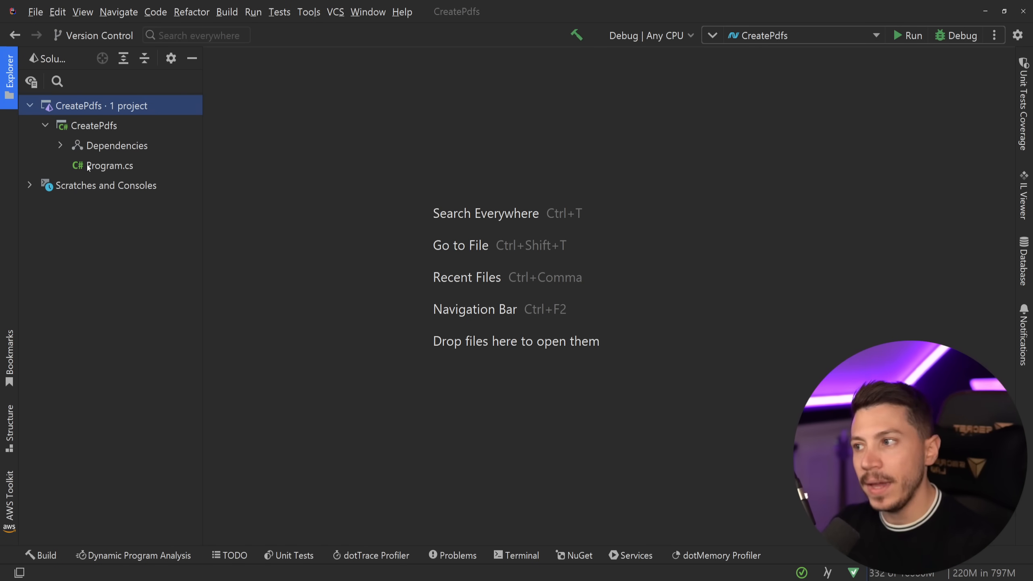
double_click(108, 165)
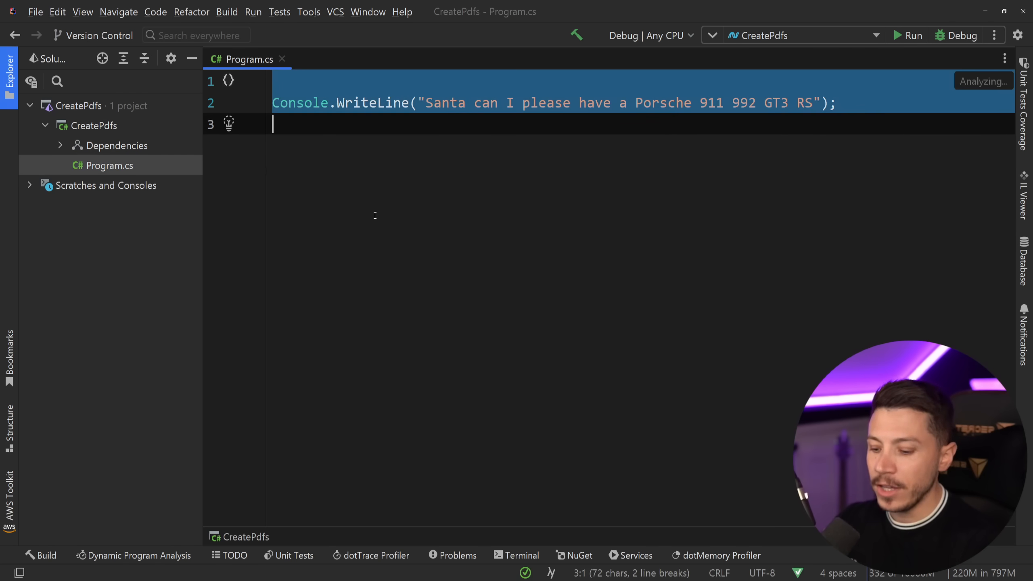
right_click(118, 145)
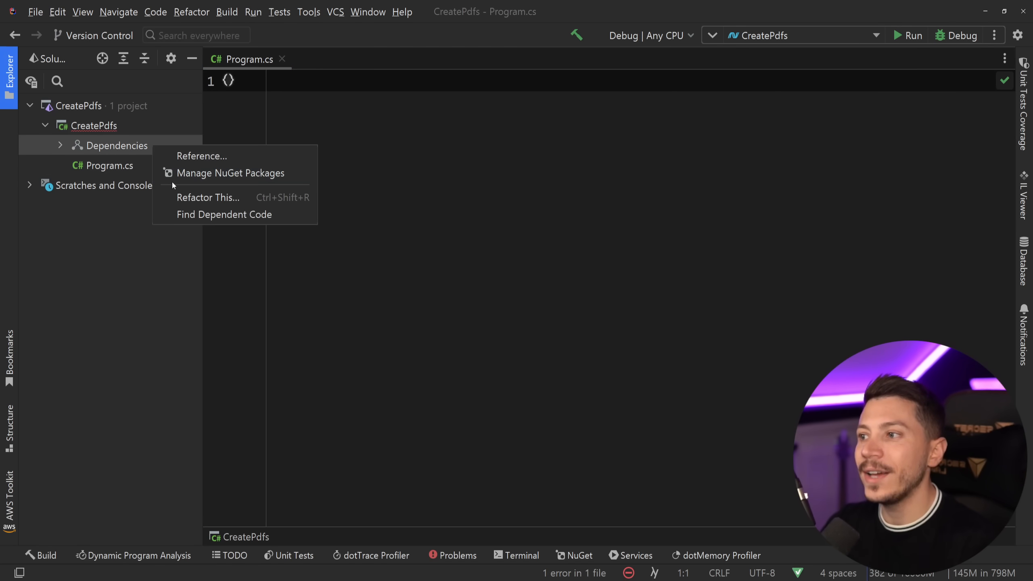
click(231, 173)
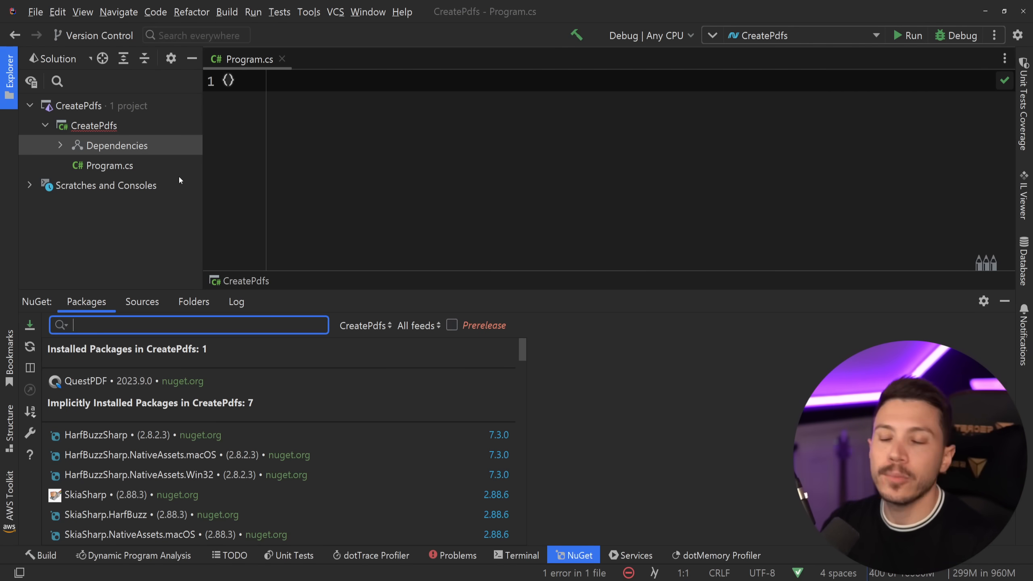
click(86, 381)
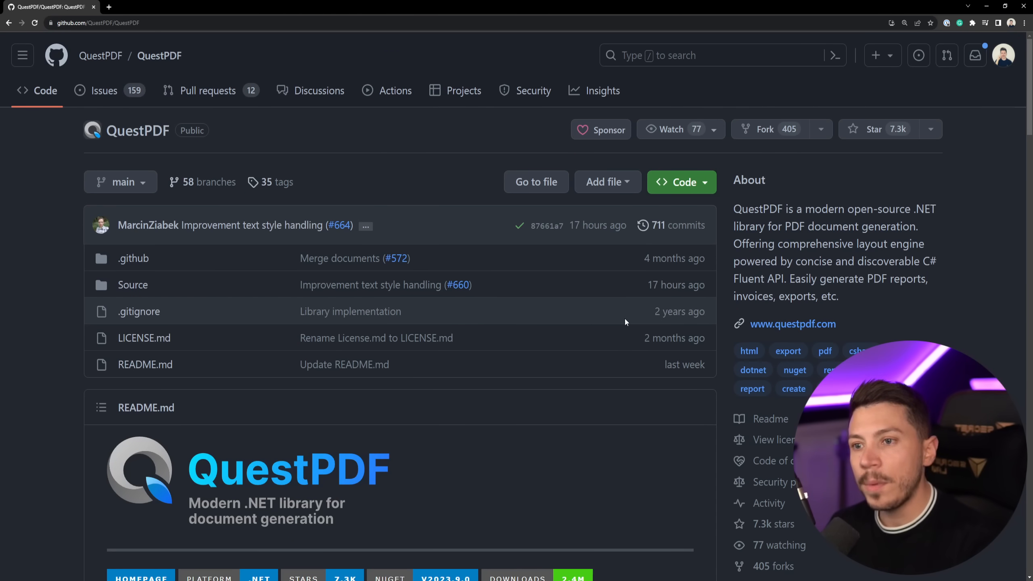
Star the QuestPDF repository on GitHub.
scroll(down, 3)
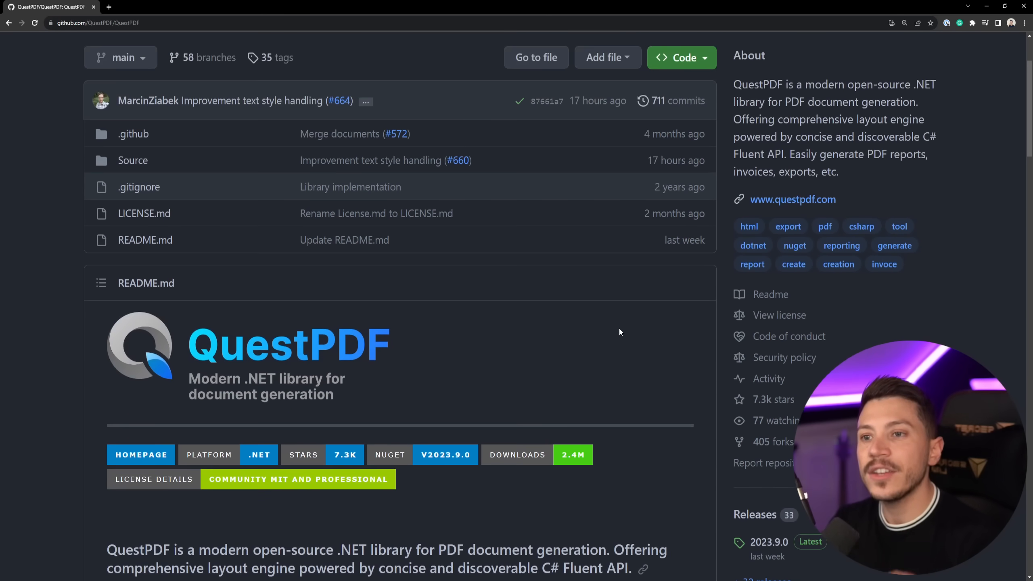
scroll(down, 3)
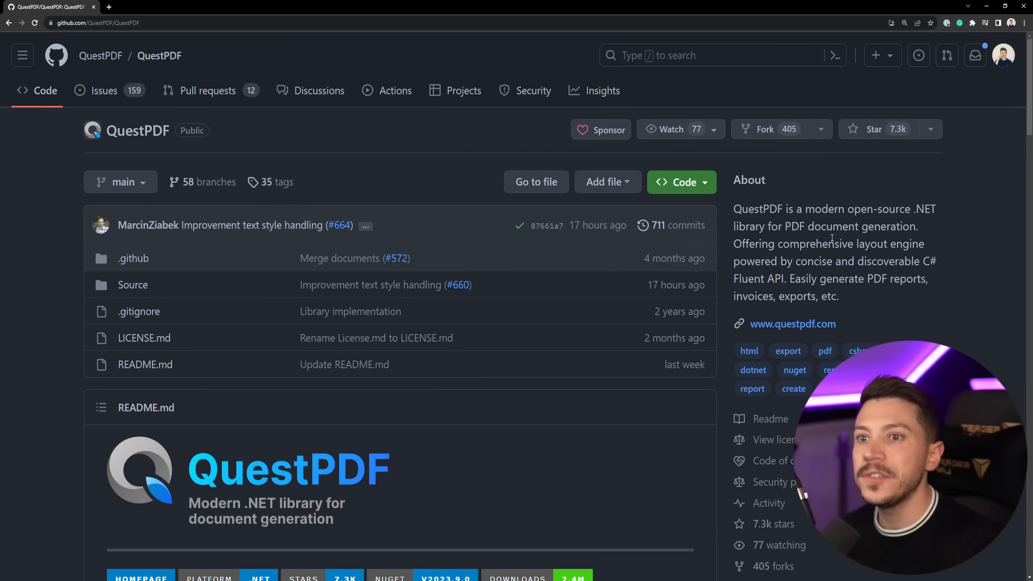
click(873, 130)
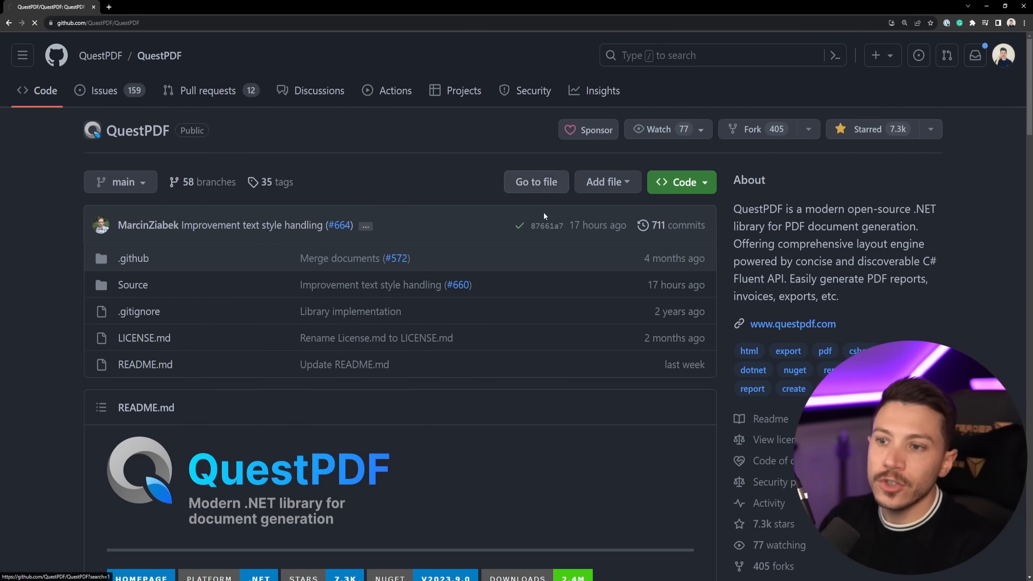
Pick the one-time $250 option on QuestPDF's sponsor page.
click(588, 129)
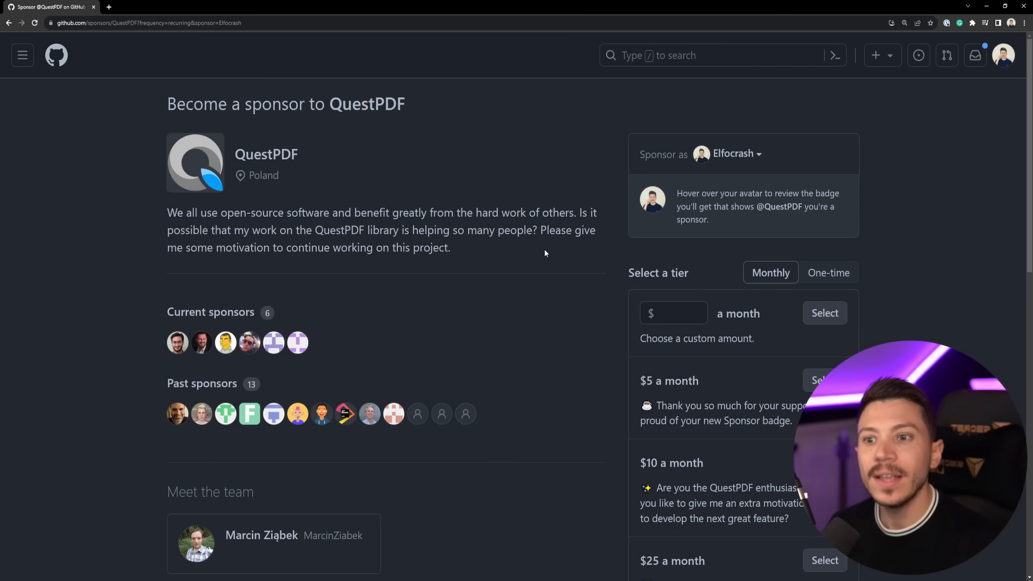
click(829, 273)
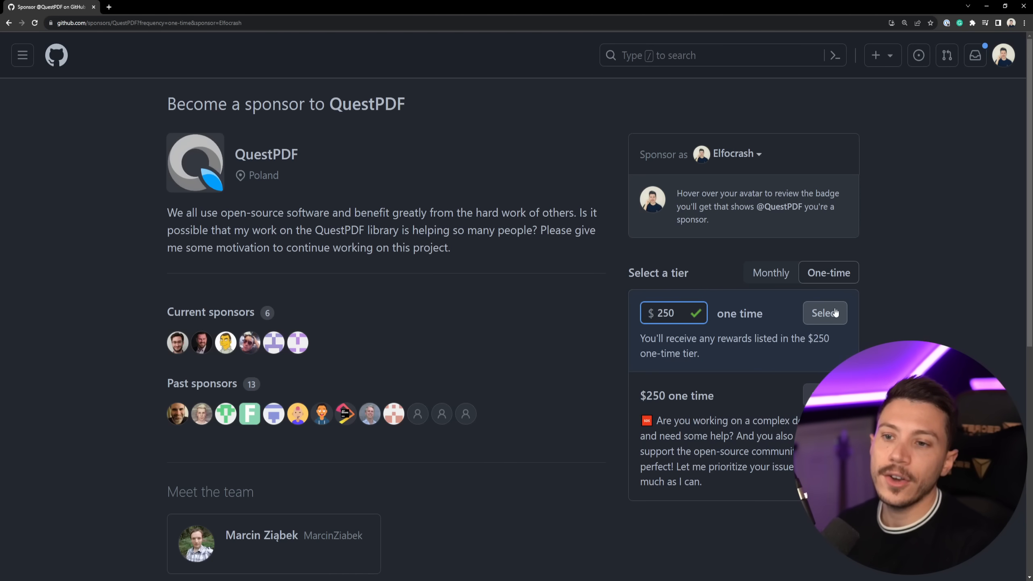
click(823, 312)
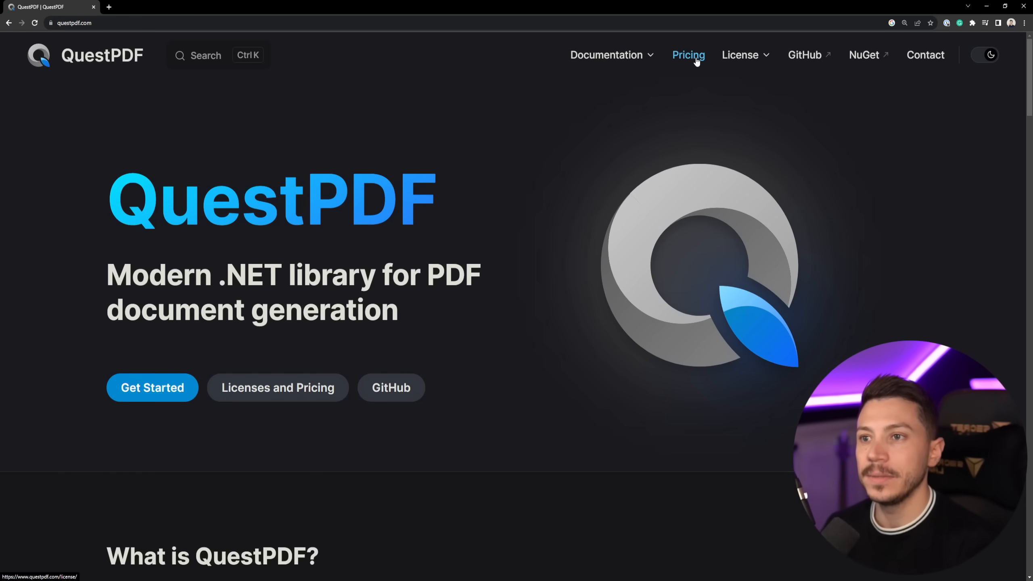
Browse QuestPDF's Pricing page down to the Community, Professional and Enterprise license cards.
click(687, 55)
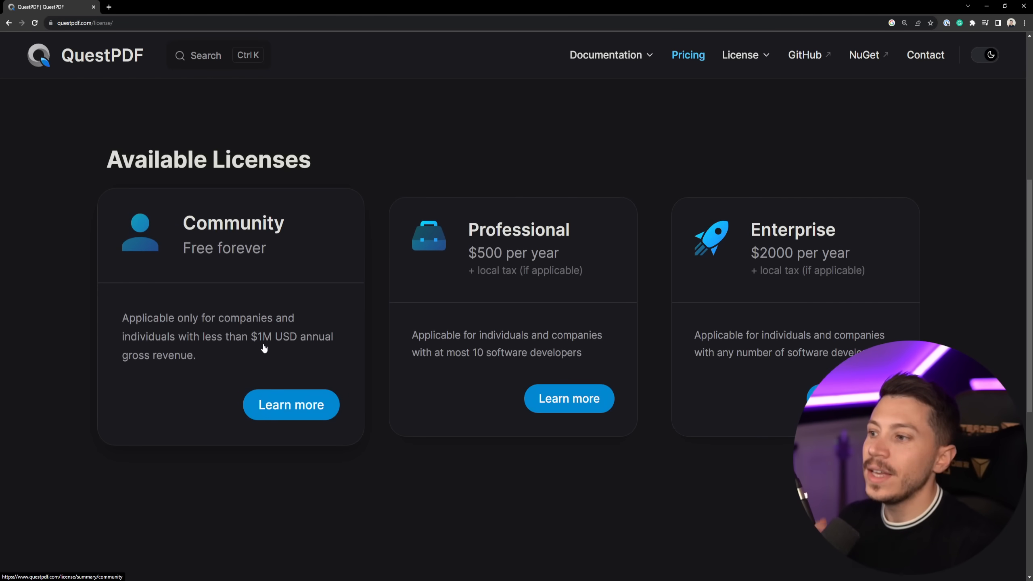
scroll(down, 3)
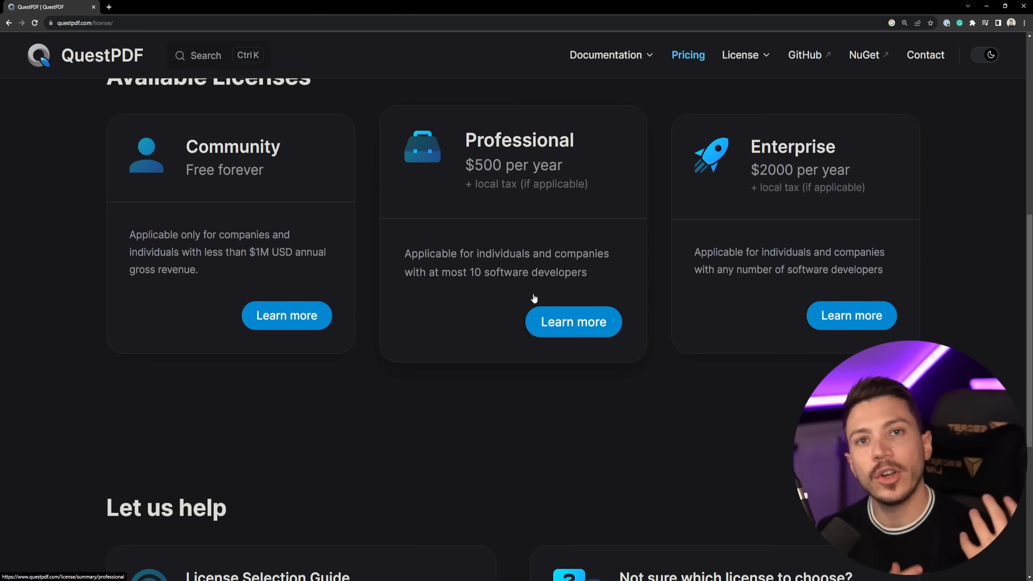
mouse_move(514, 125)
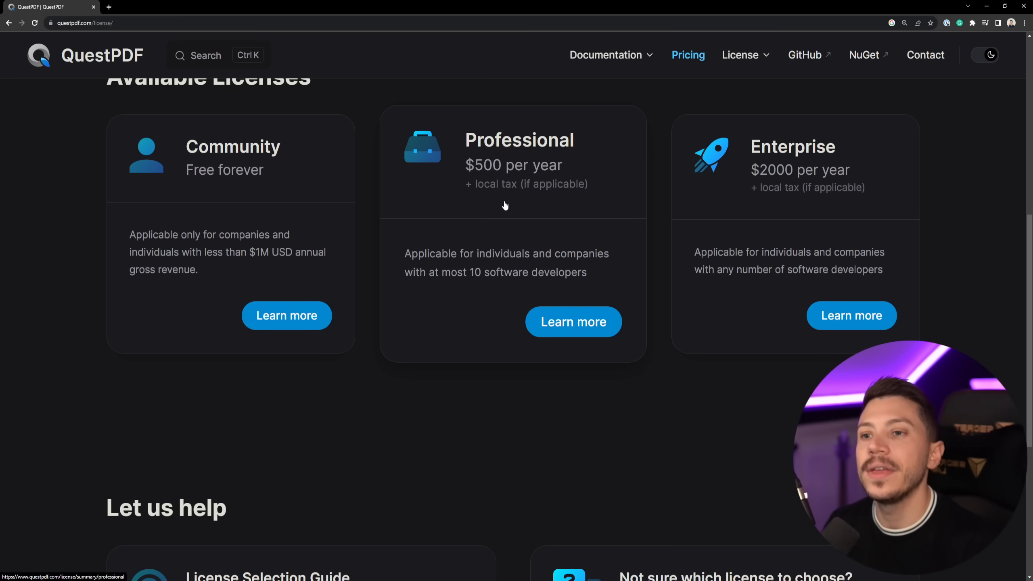
scroll(down, 3)
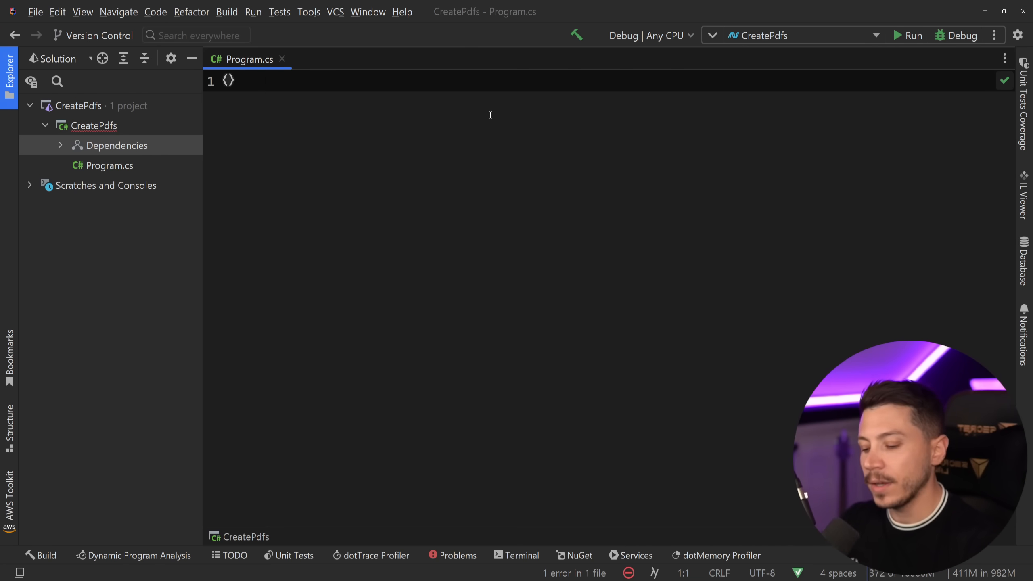
Write QuestPDF.Settings.License = LicenseType.Community; with autocomplete adding the Infrastructure using.
text(QuestPDF)
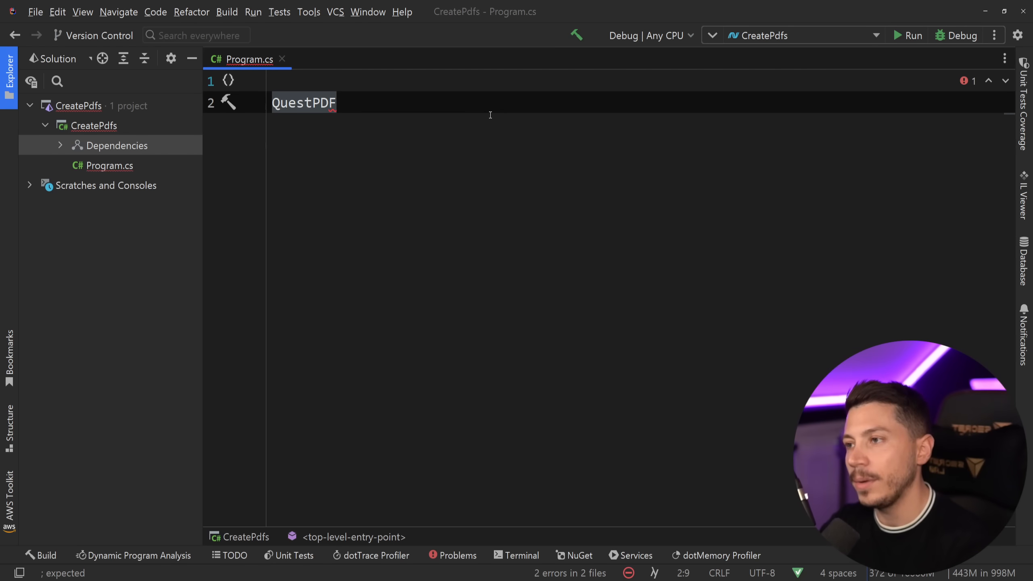
text(.)
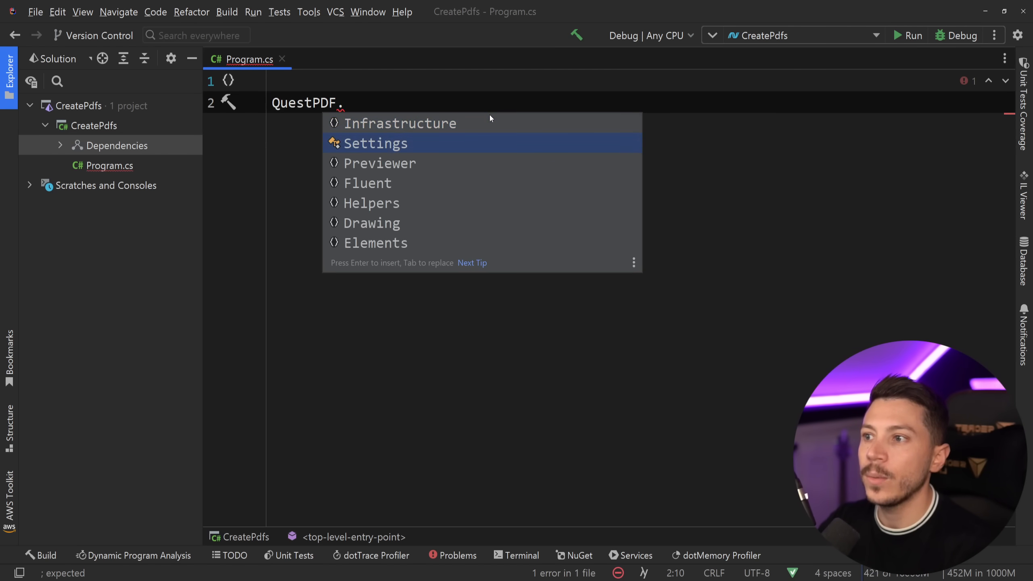
text(Settings.License =)
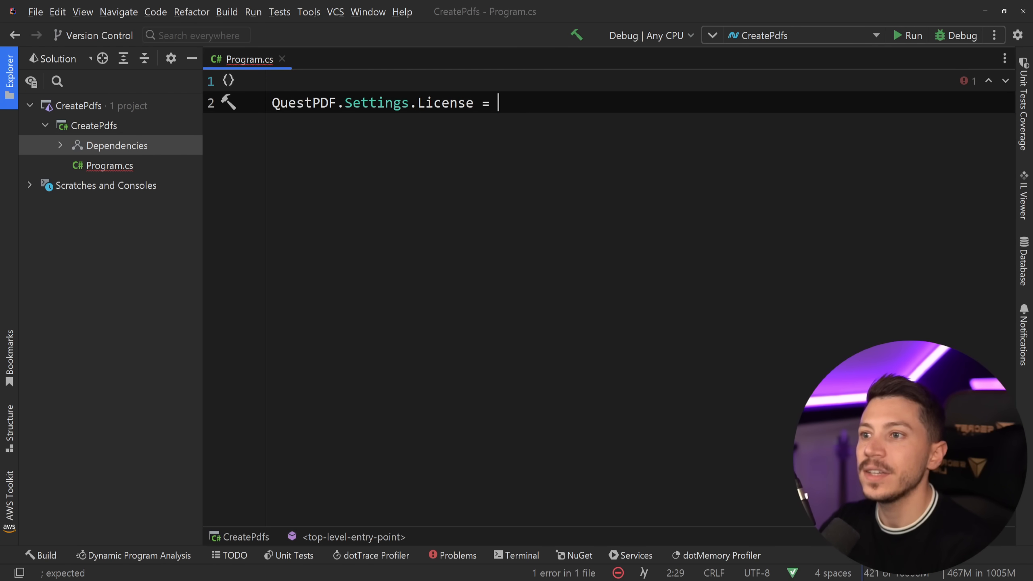
text(Community;)
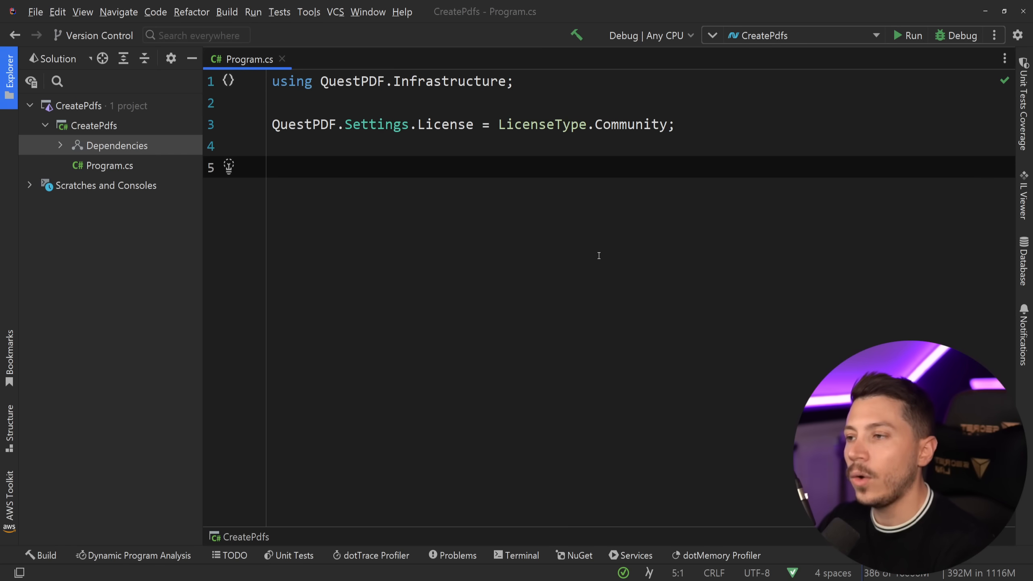
text(Document.)
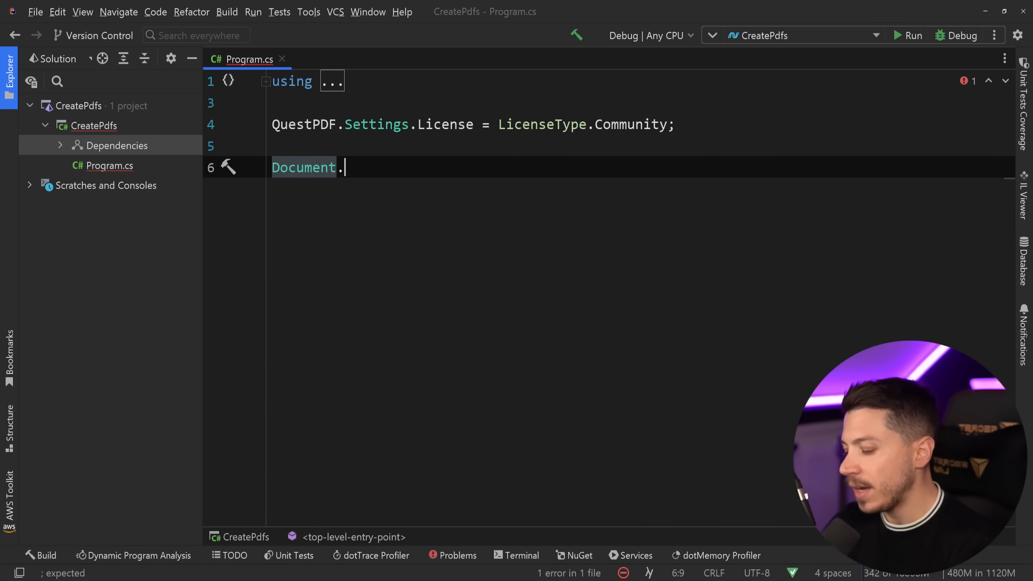
Write an empty Document.Create(container => { }) ending in .ShowInPreviewer() instead of GeneratePdf.
text(Create(container =>)
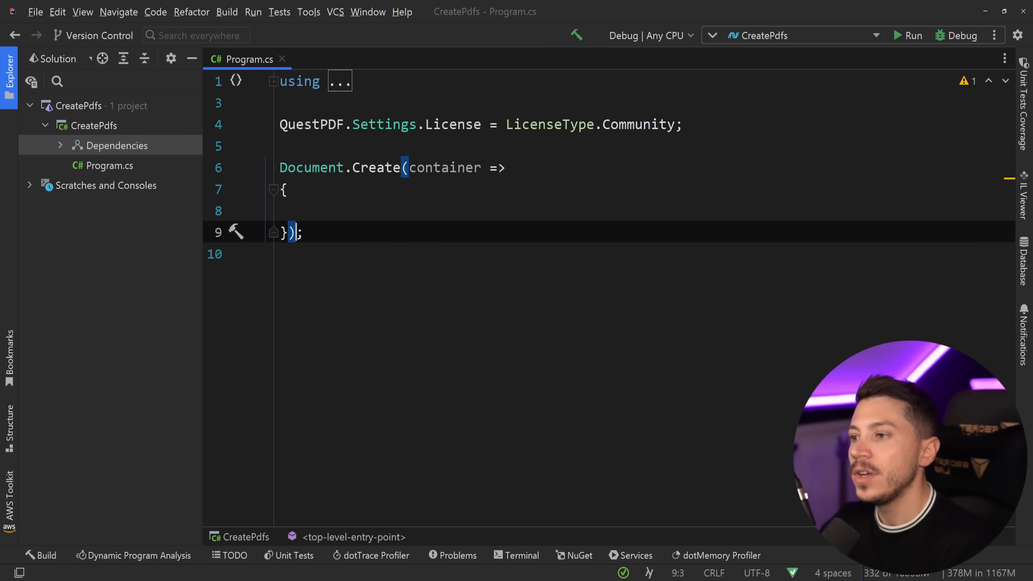
text(.GeneratePdf();)
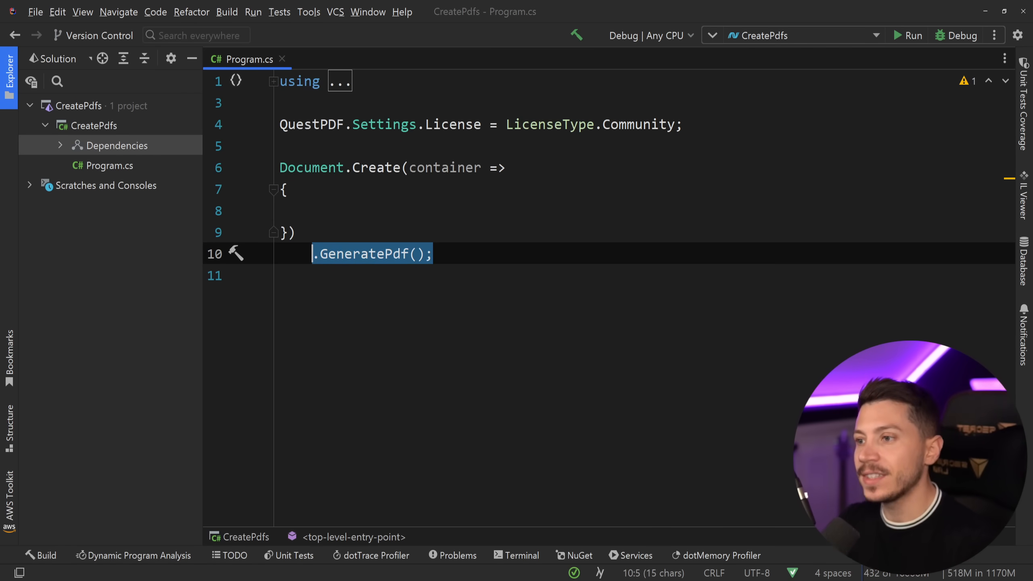
text(.ShowInPreviewer();)
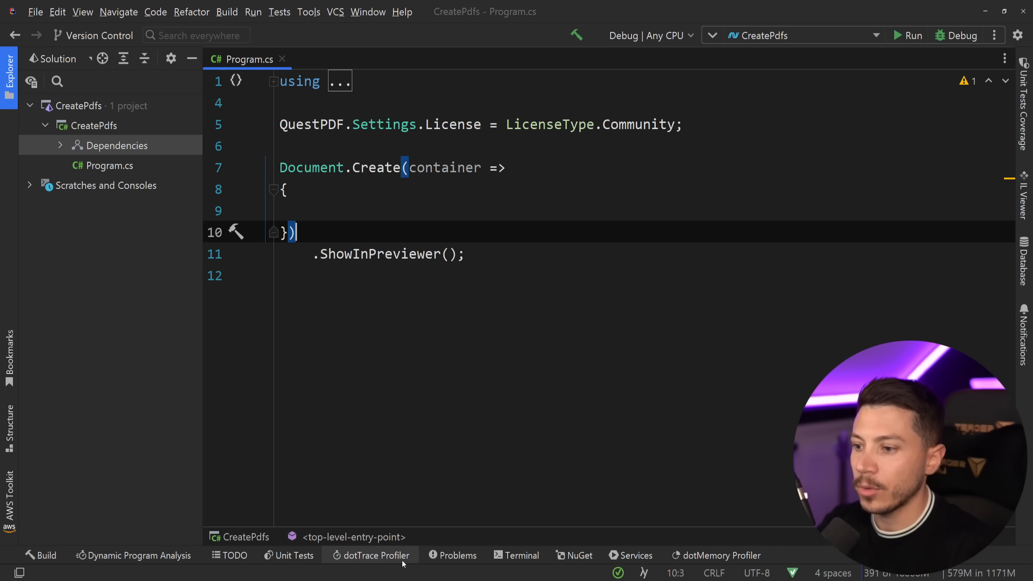
Run dotnet watch from Rider's terminal in the CreatePdfs folder.
click(515, 554)
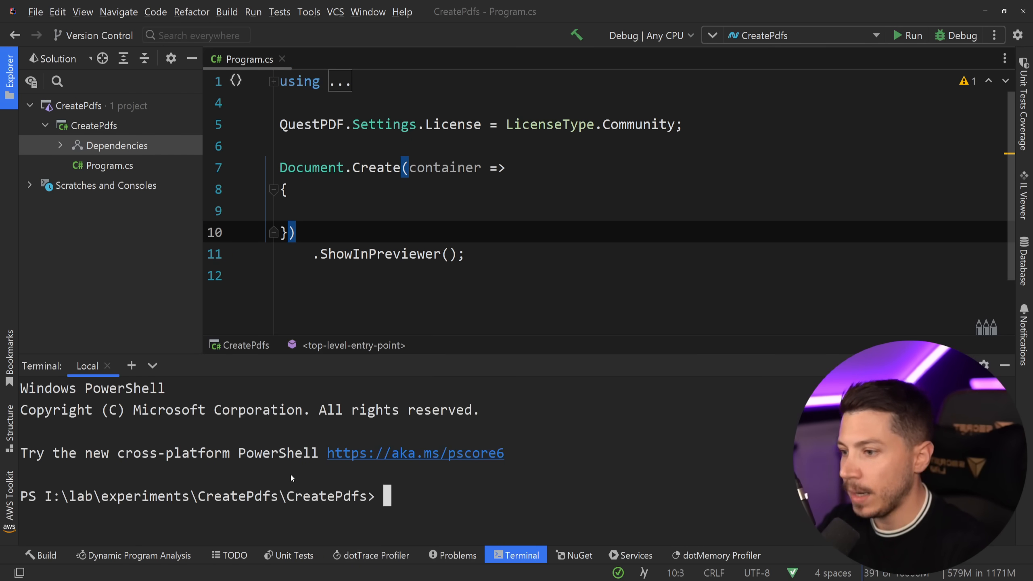
text(dotnet watch)
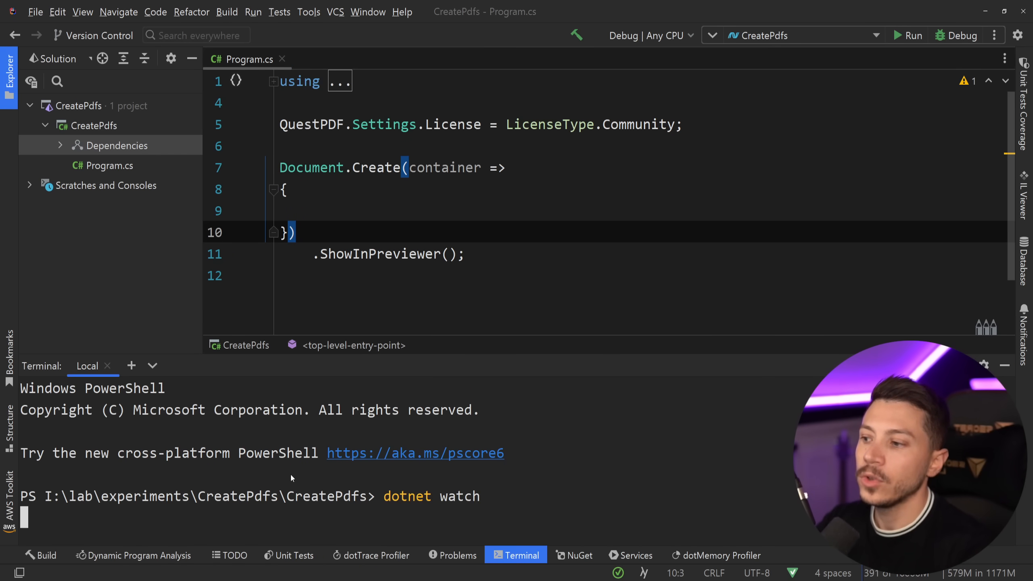
key(Enter)
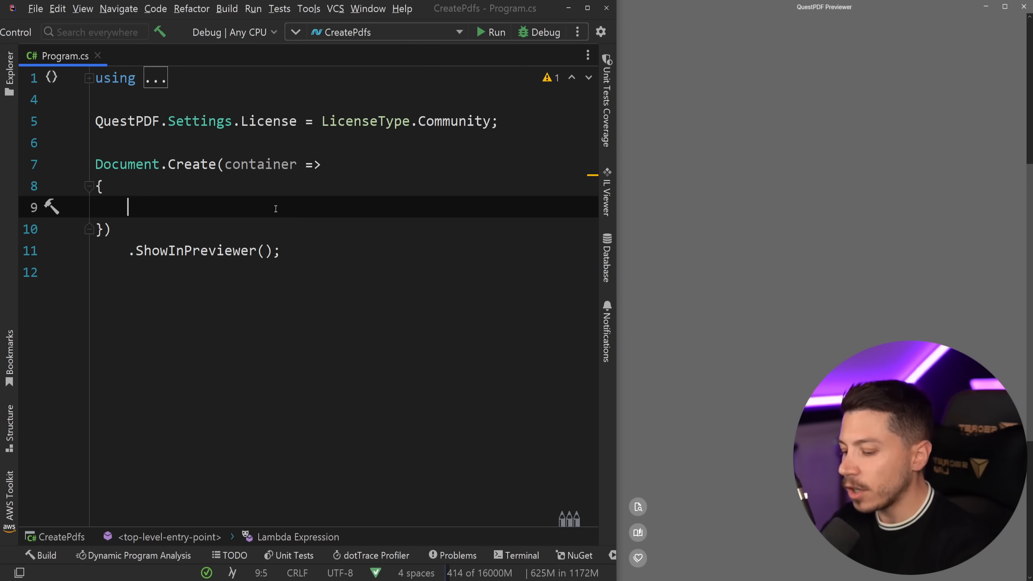
Add container.Page(page => { }) with page.Size(PageSizes.A4) inside the Document lambda.
text(container)
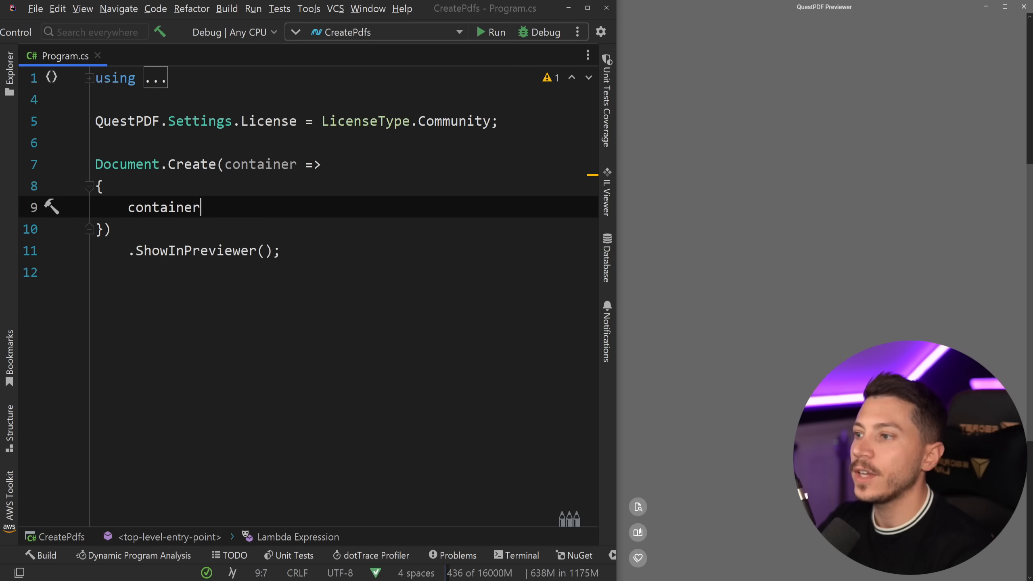
text(.Page()
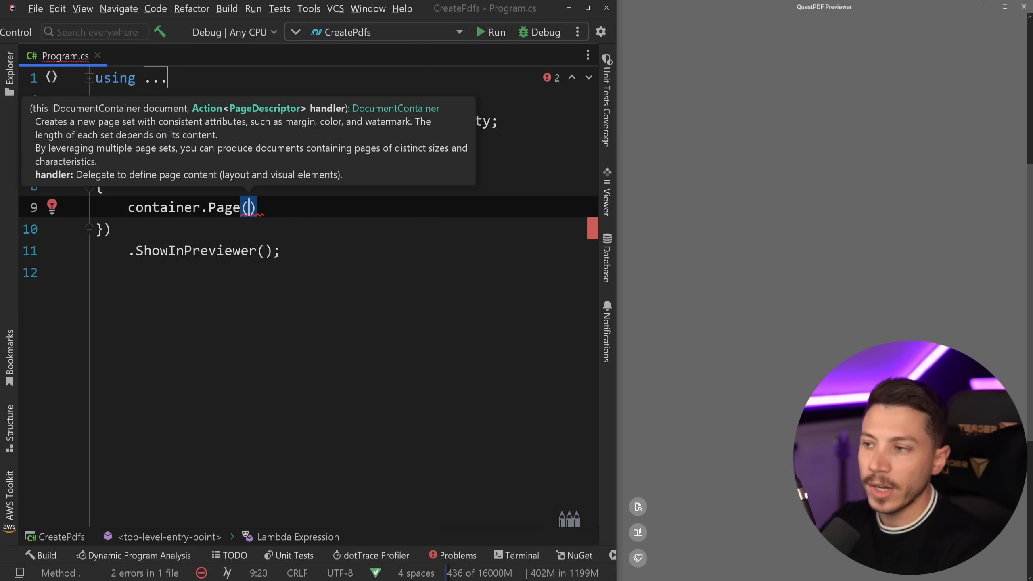
text(page =>)
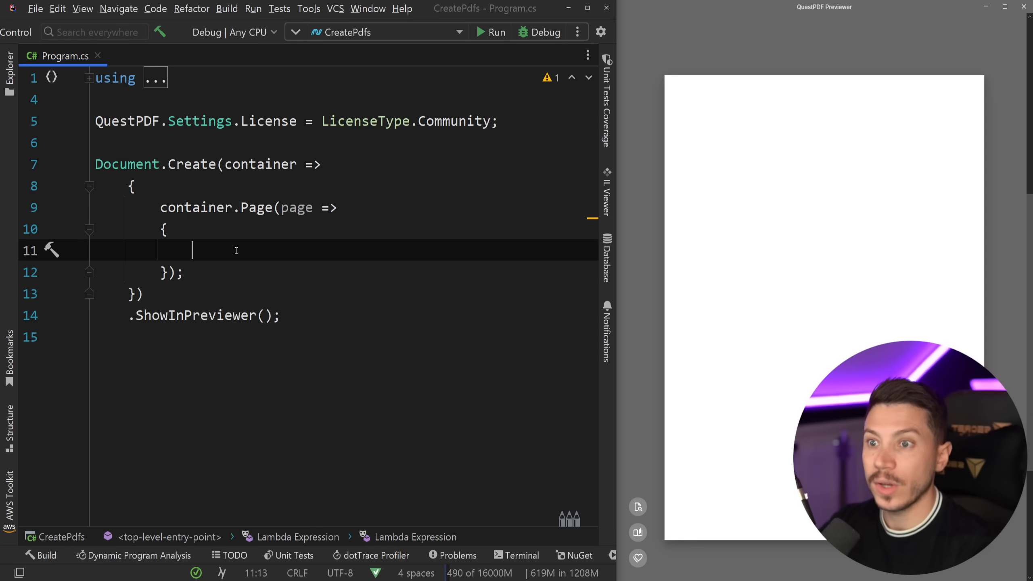
text(page.Size();)
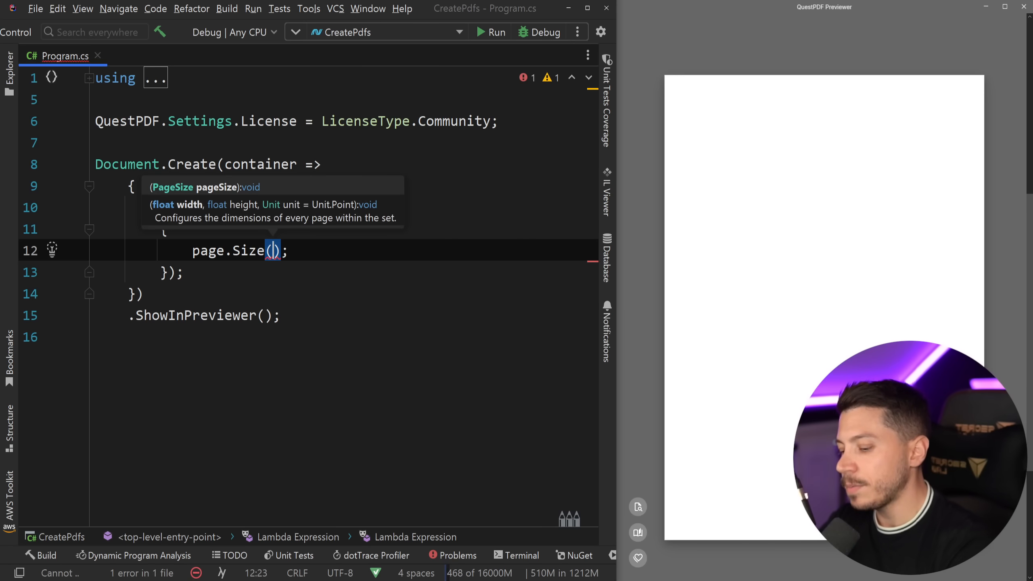
text(PageSizes.)
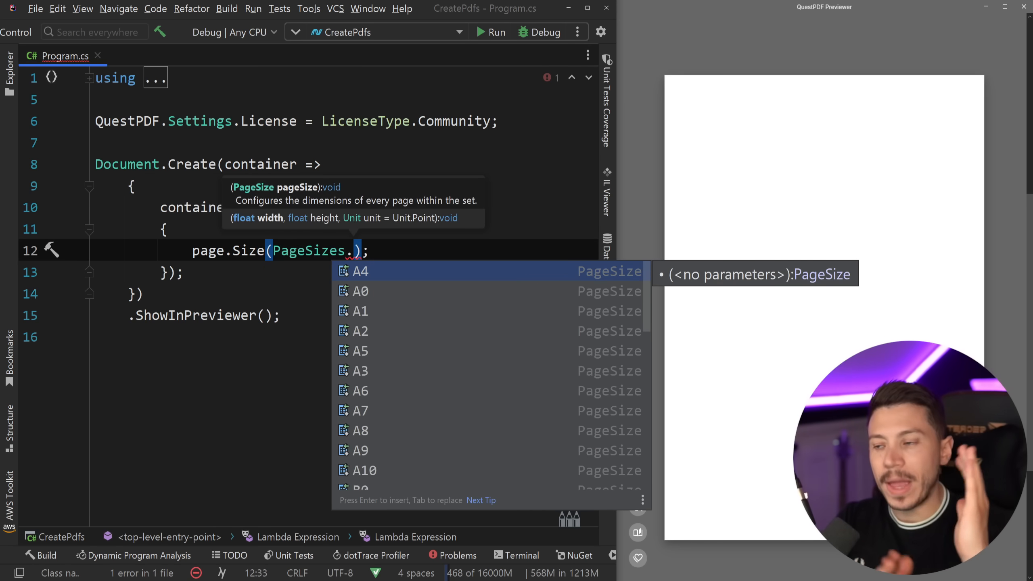
scroll(down, 3)
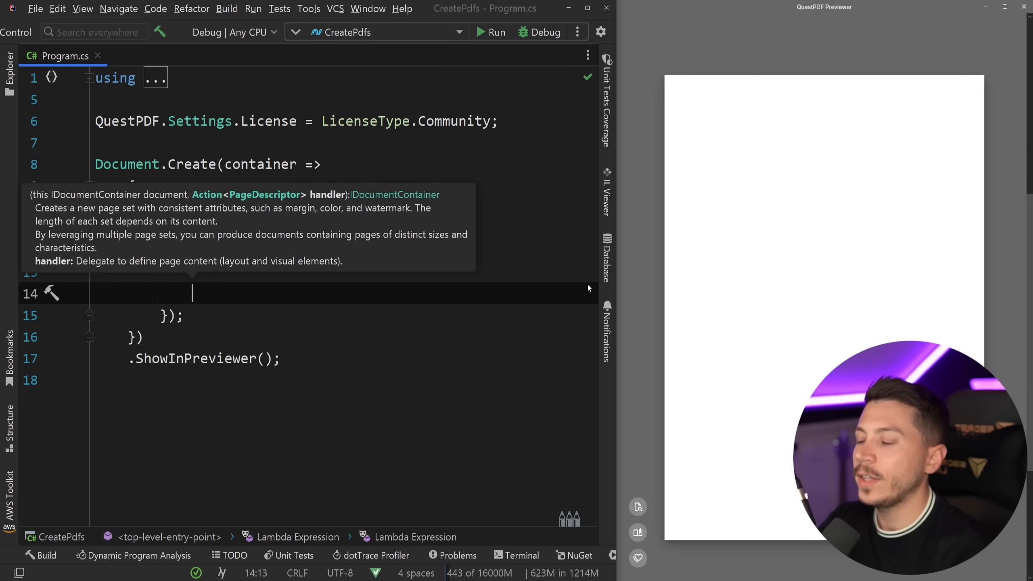
Add a page header with the text 'Hello From Rider!'.
text(page.Header())
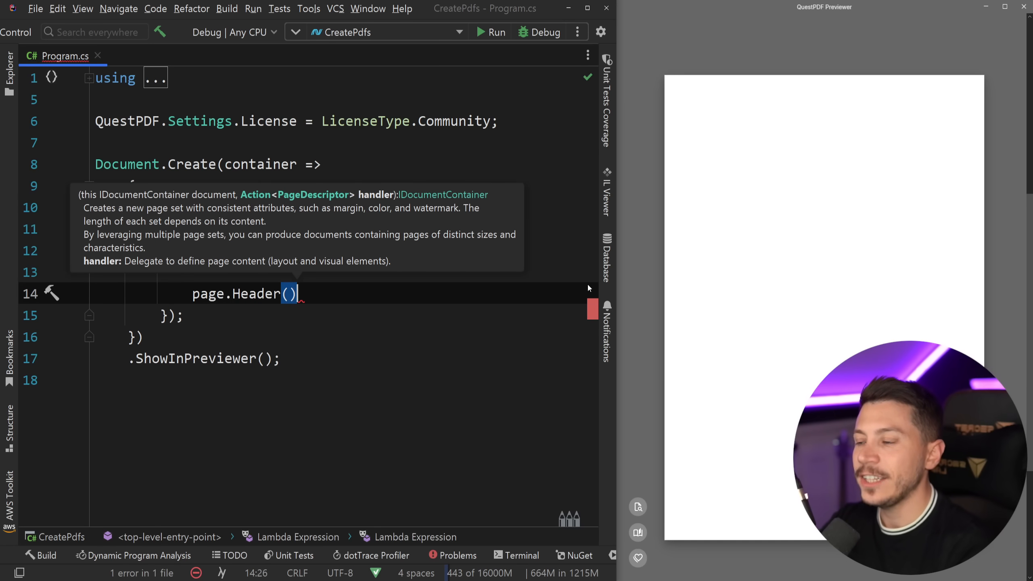
text(.Text("Hello From Ri)
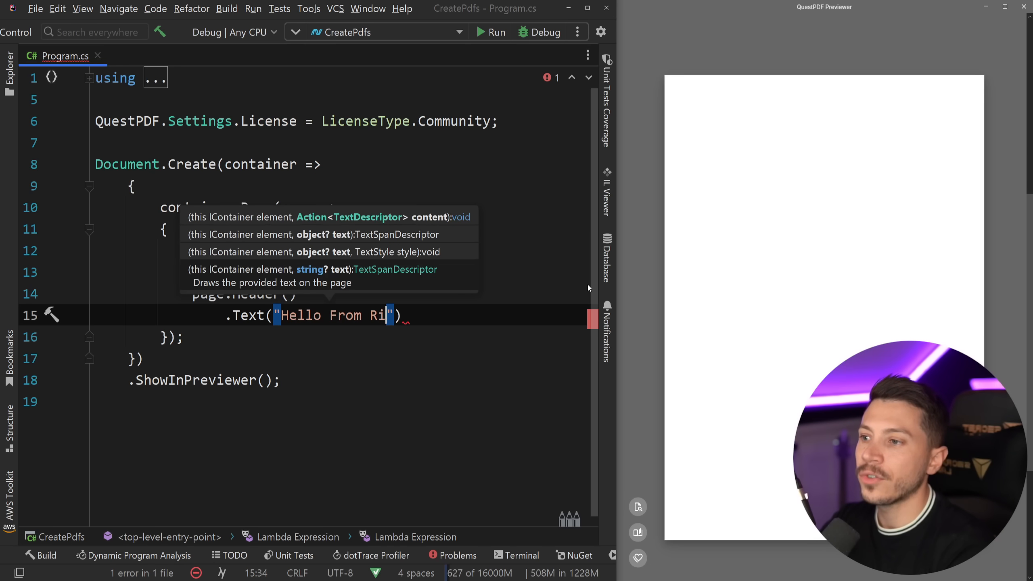
text(der!)
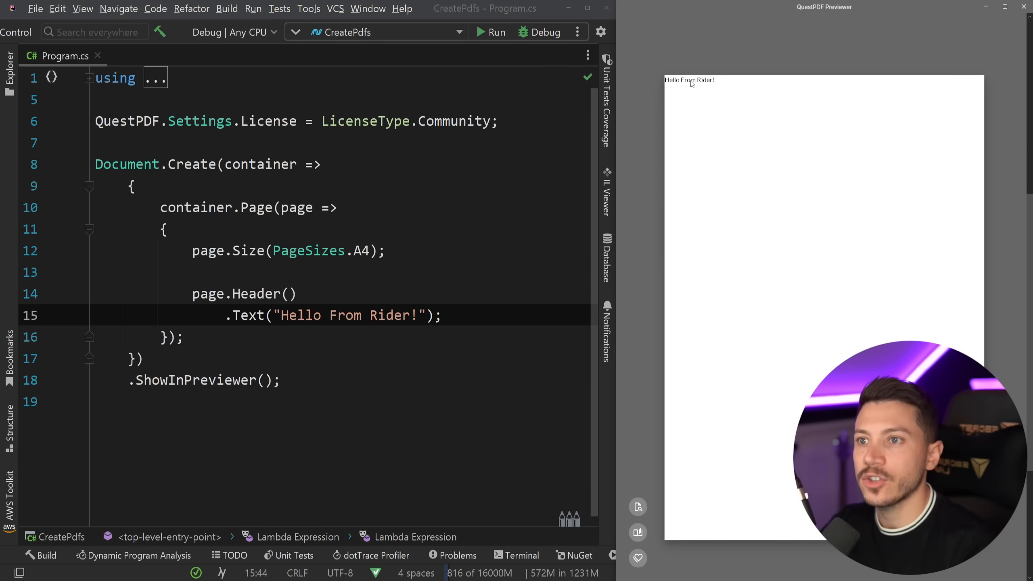
mouse_move(446, 340)
text(.;)
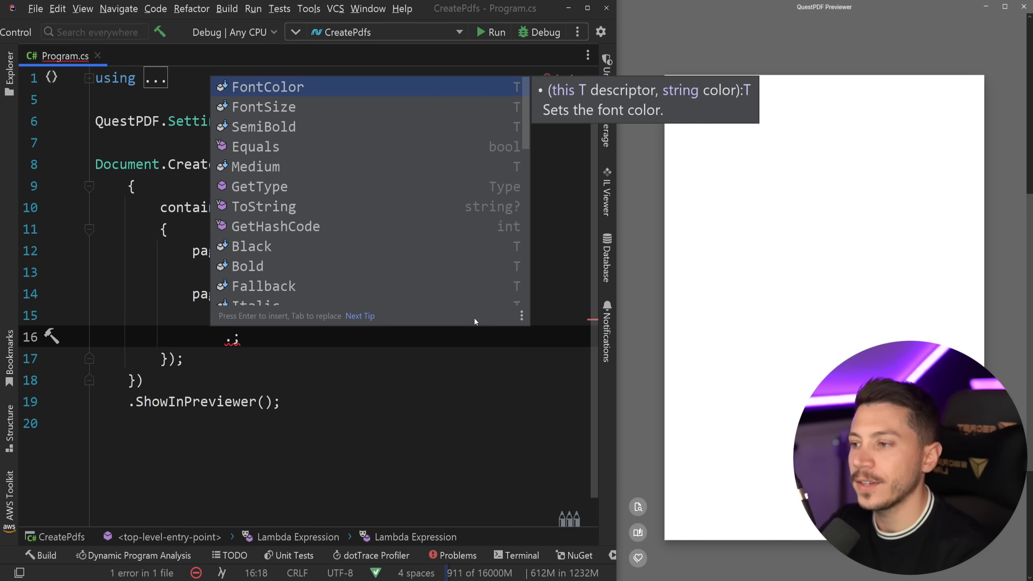
Style the header text SemiBold, FontSize 30 and FontColor Colors.Blue.Medium.
text(SemiBold()
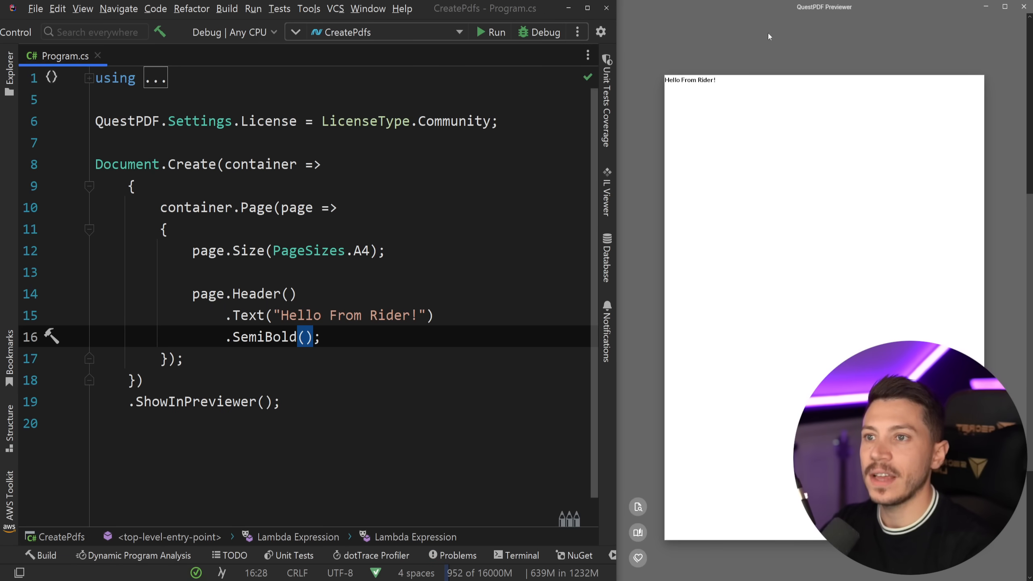
text(.FontSize(30)
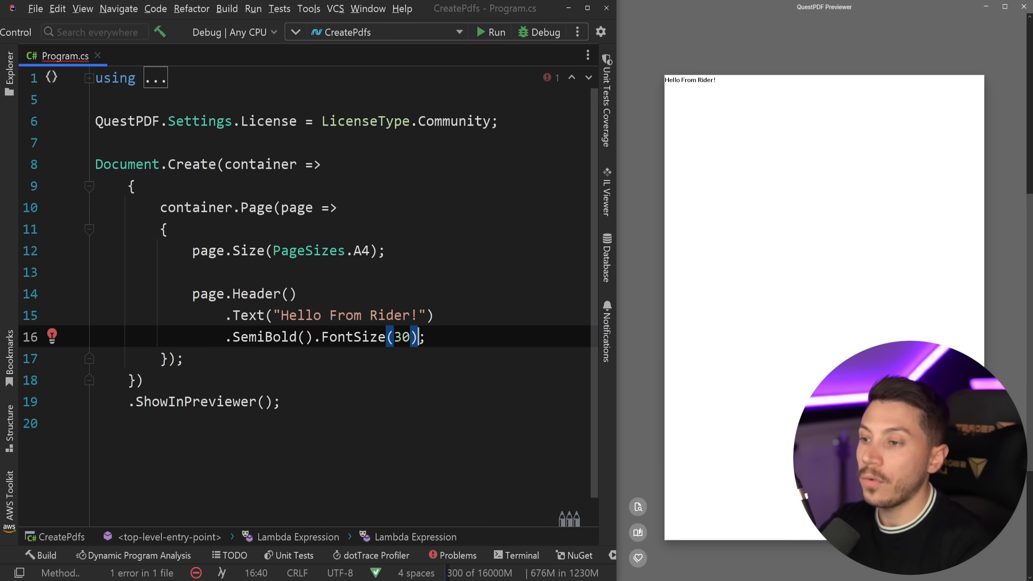
text(.)
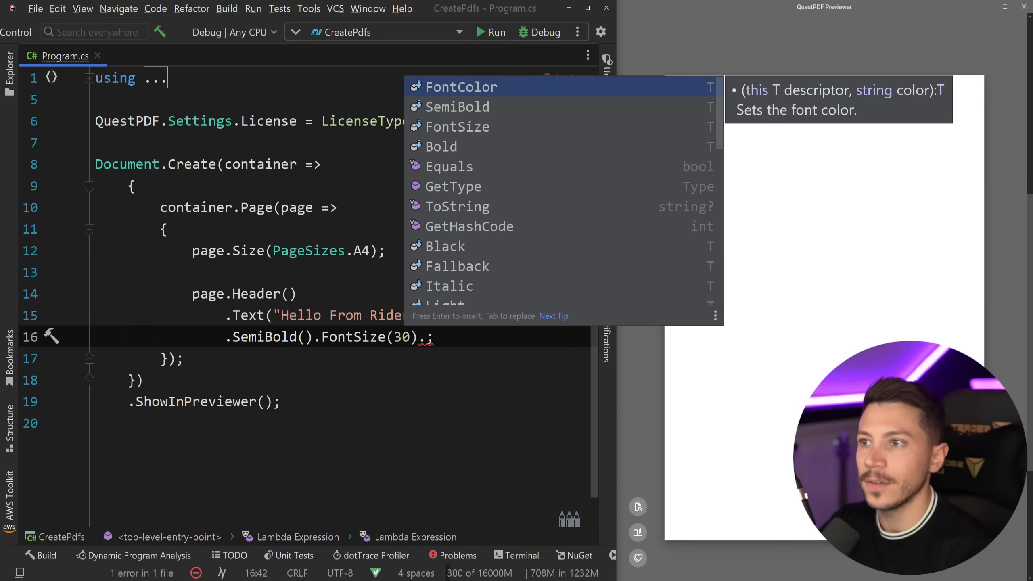
text(FontColor(Colors.)
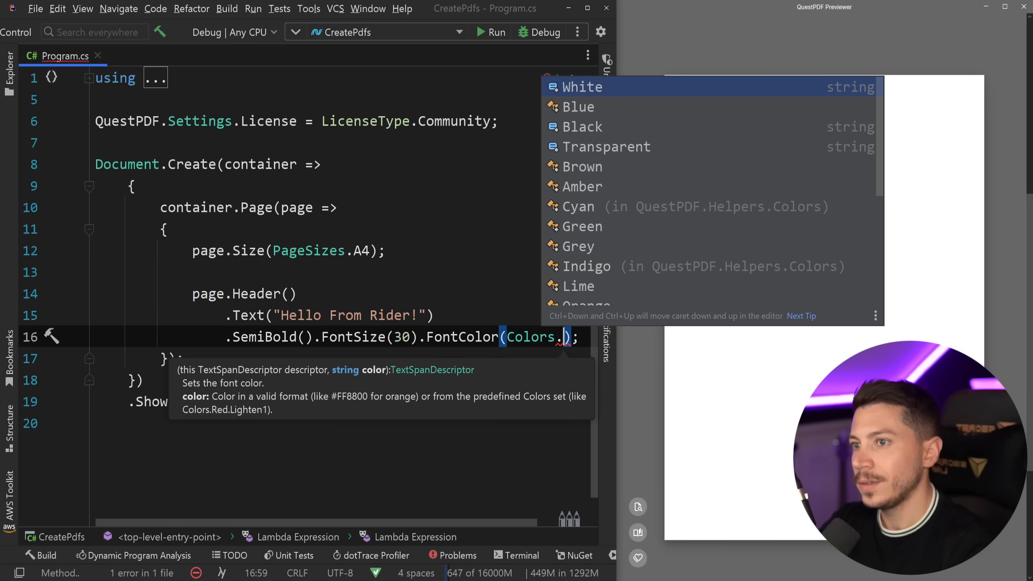
click(581, 185)
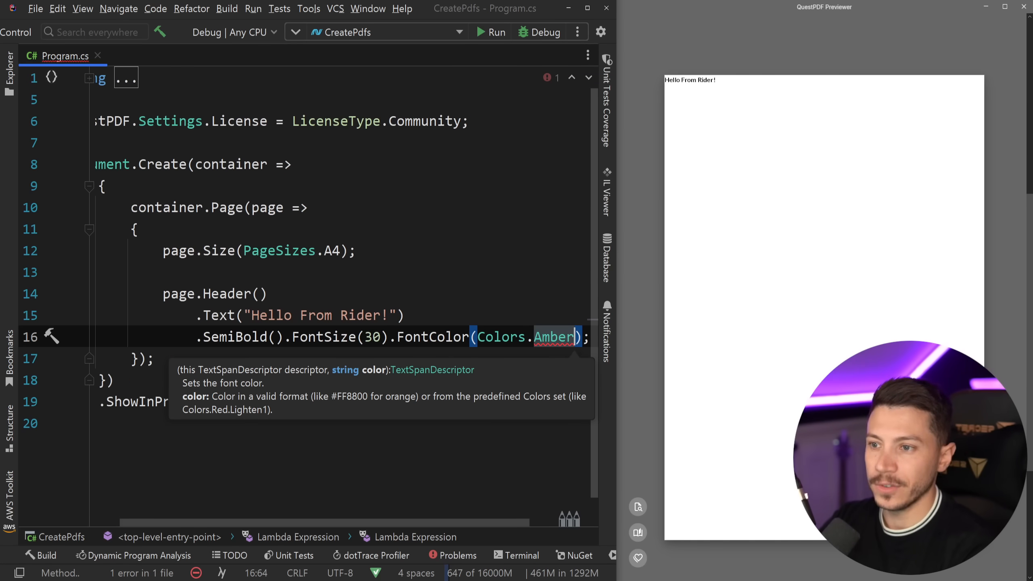
text(.Medium)
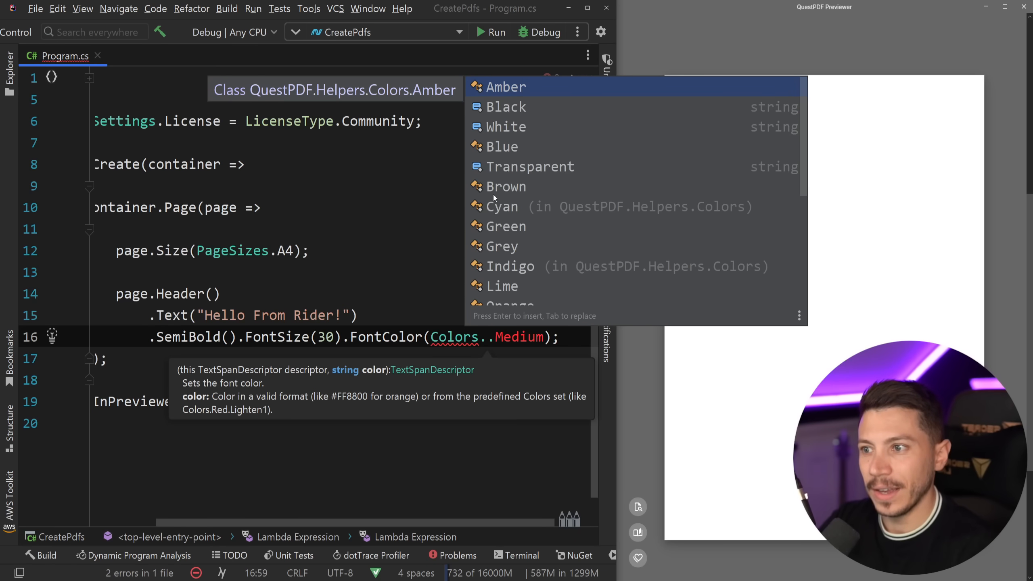
scroll(down, 3)
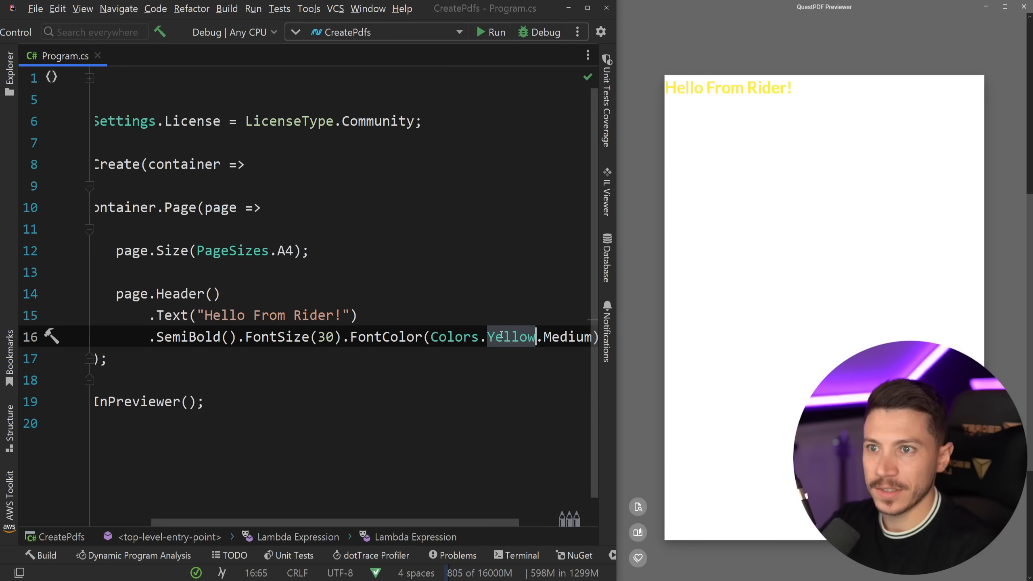
text(Blue)
click(342, 272)
text(page)
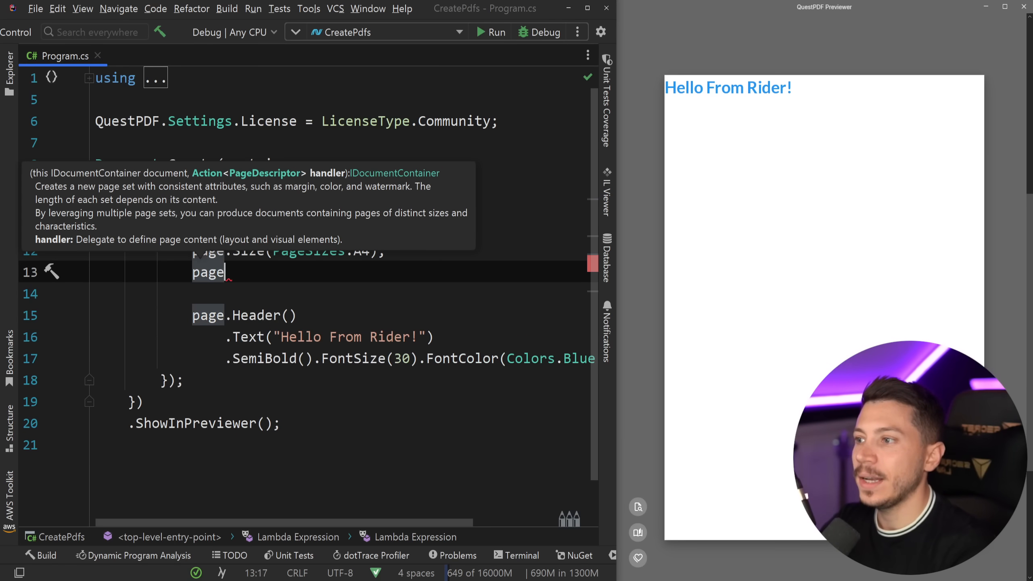
Give the page a 2 cm margin, white PageColor and default text size 20.
text(.Margin(2);)
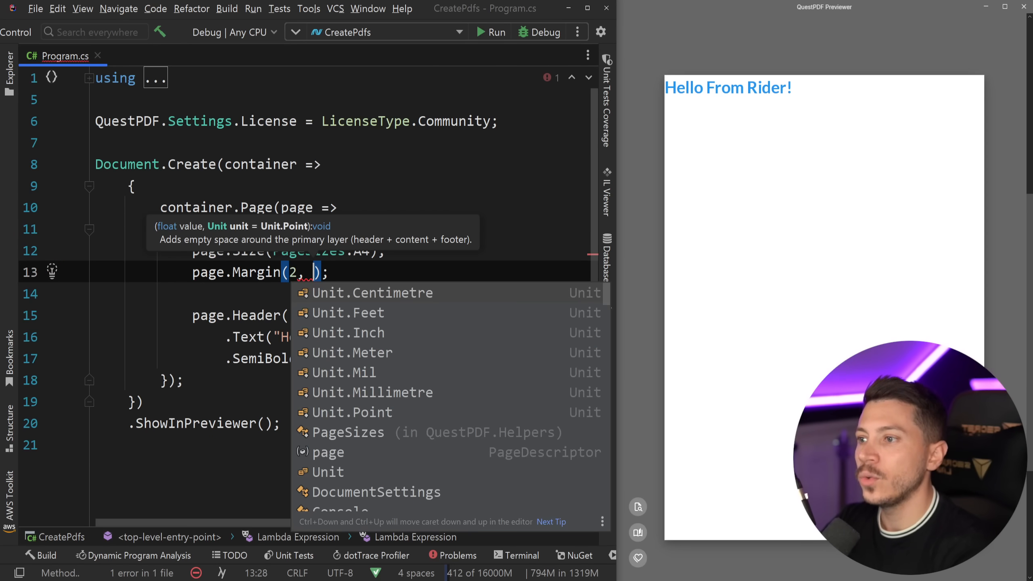
text(U)
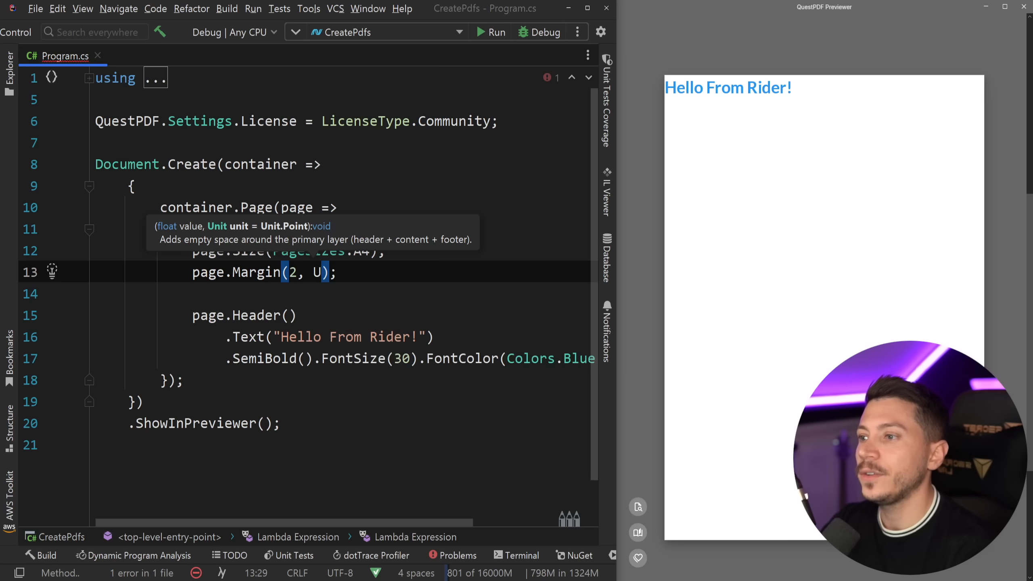
text(Unit.Centimetre)
text(page)
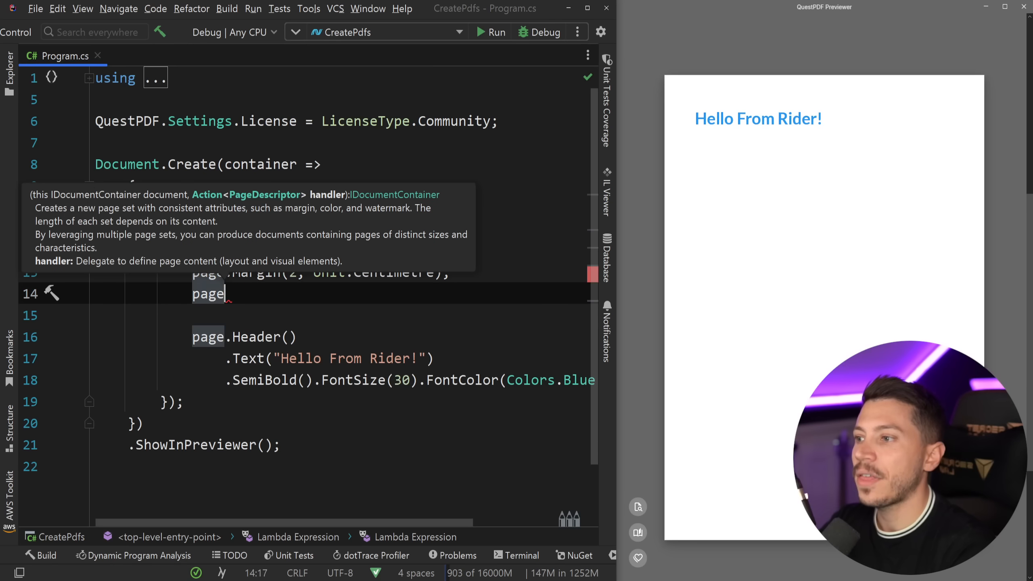
text(.PageColor();)
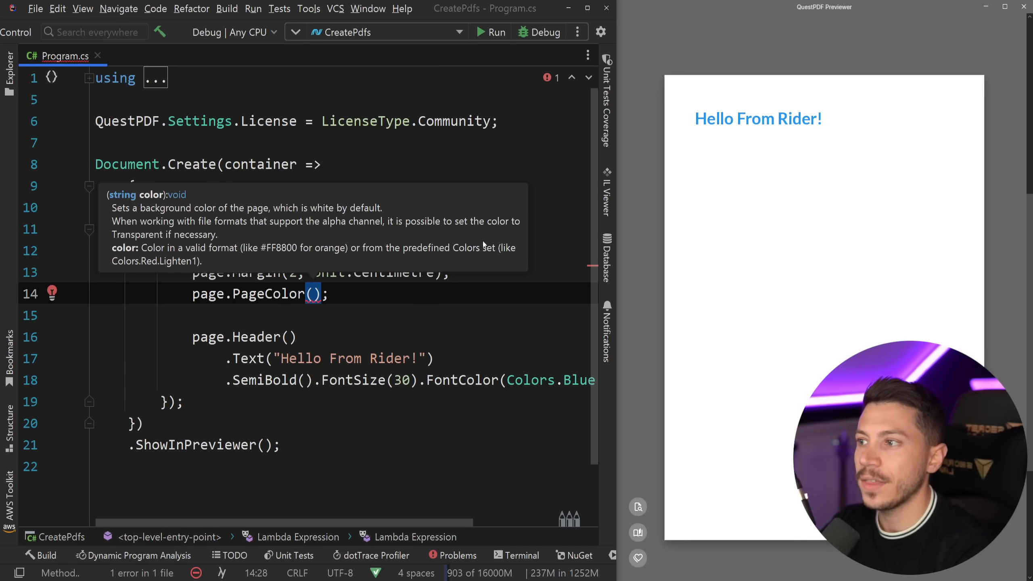
text(Color.White)
text(page.)
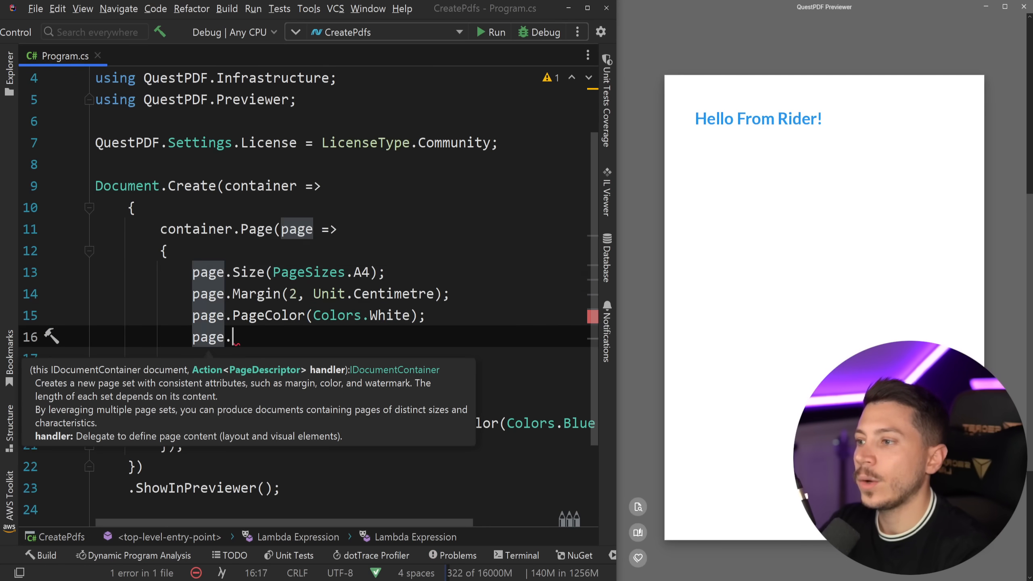
text(DefaultTextStyle(x => x.FontSize(2));)
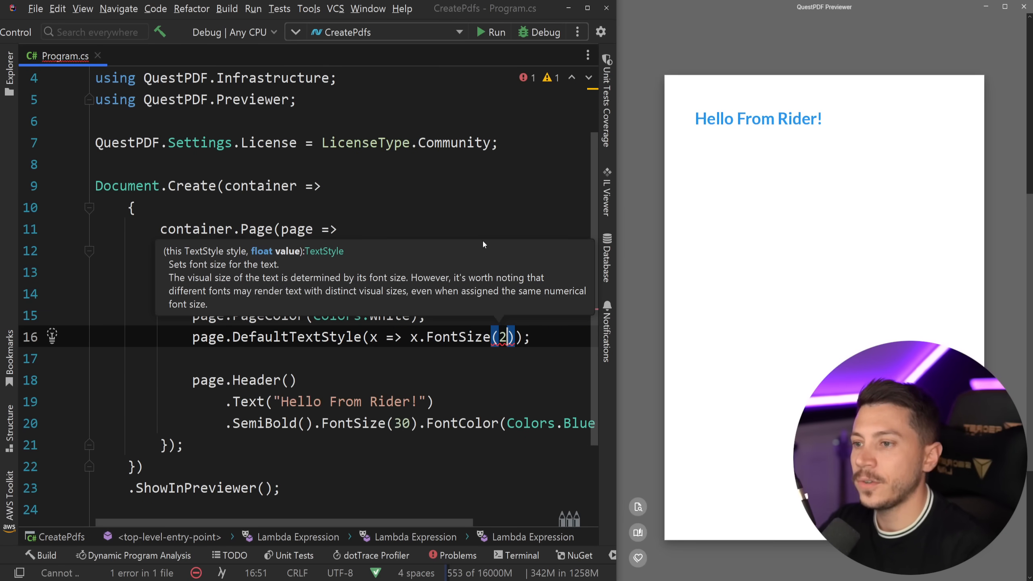
text(0)
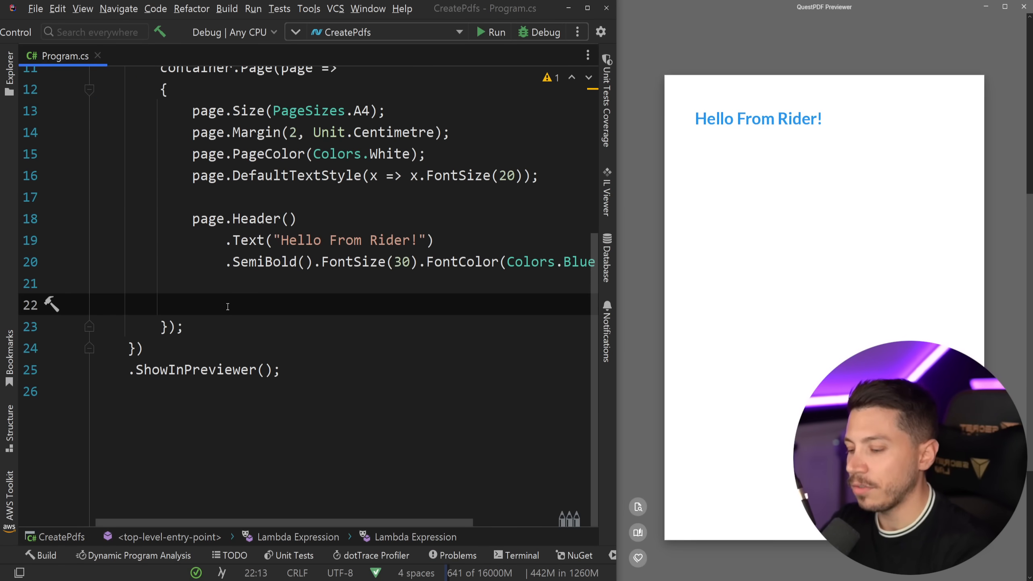
Add page.Content() with 1 cm vertical padding and a Column with Spacing(20).
text(page.Content())
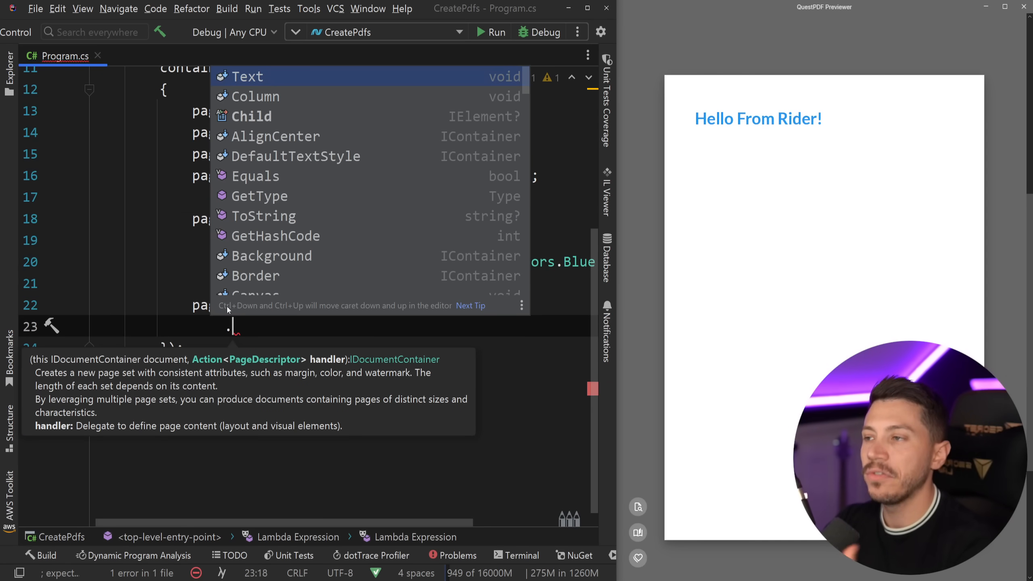
text(Padd)
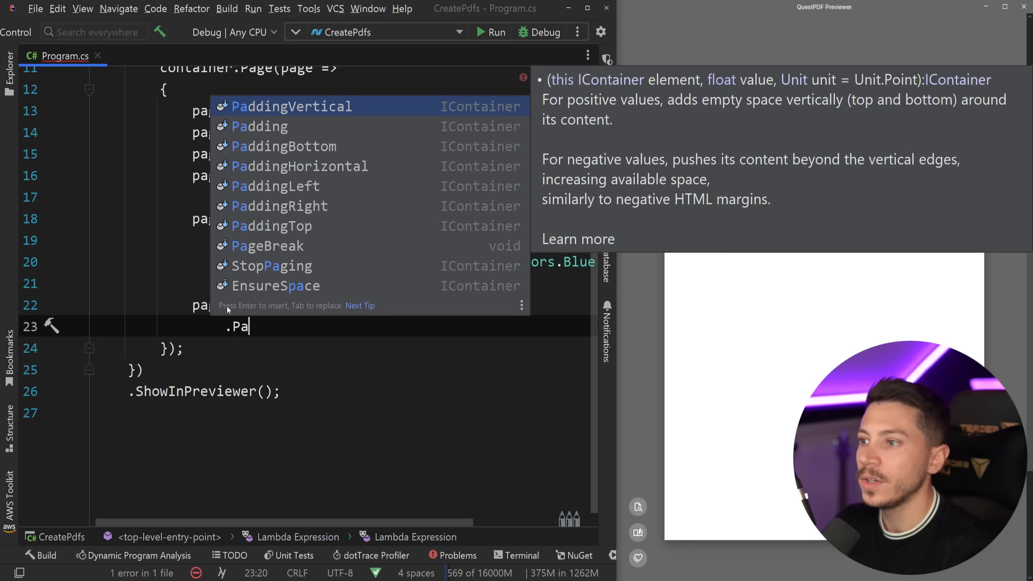
text(dding)
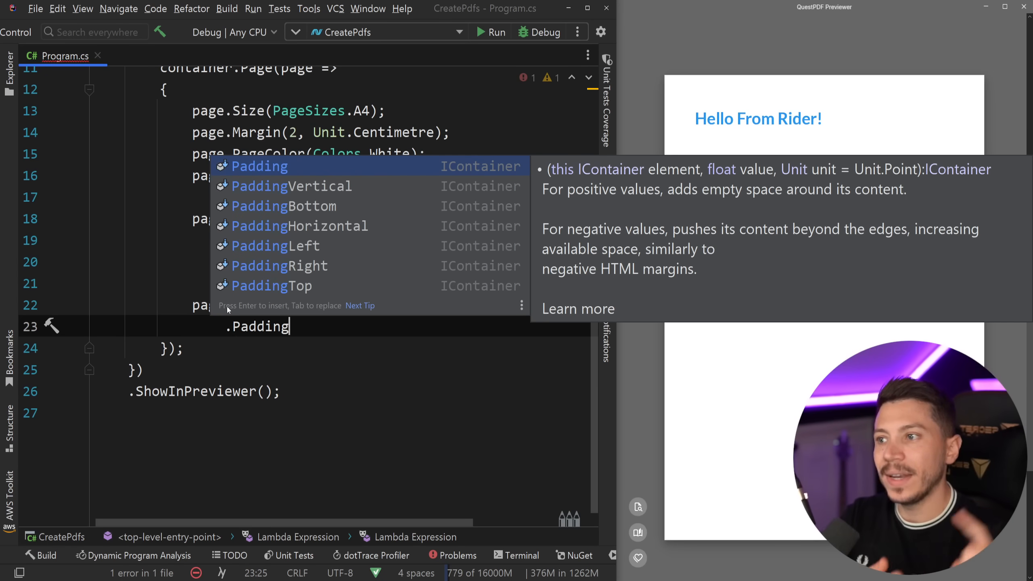
text(Vertical(1,)
text(.Column(x => )
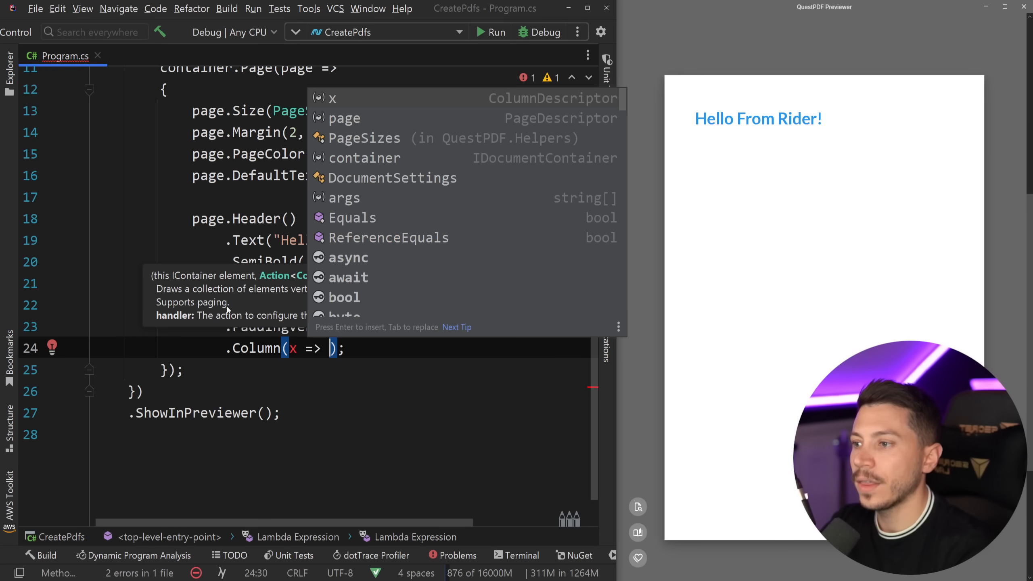
text(x.Spacing(20);)
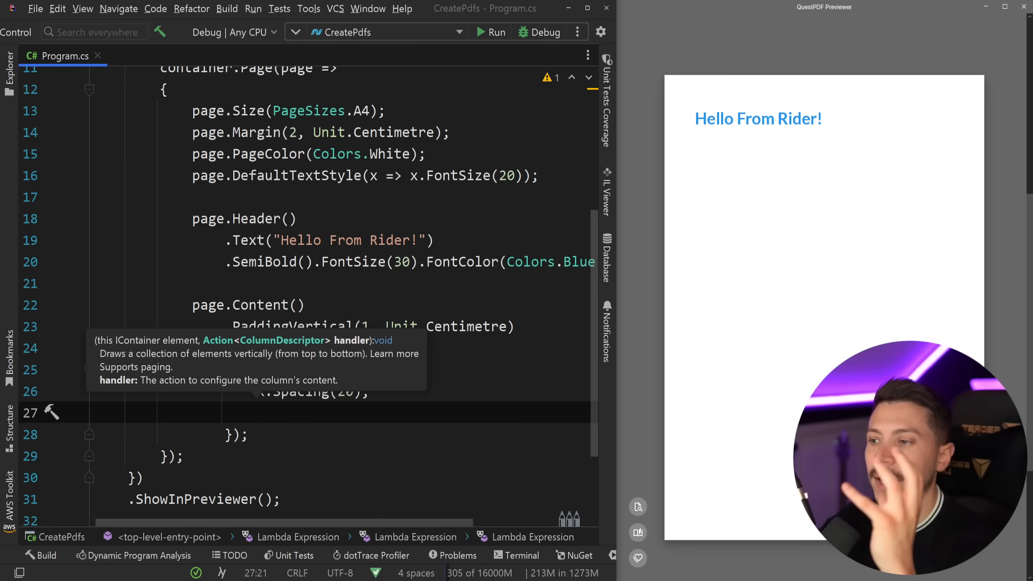
text(.Item().Text()
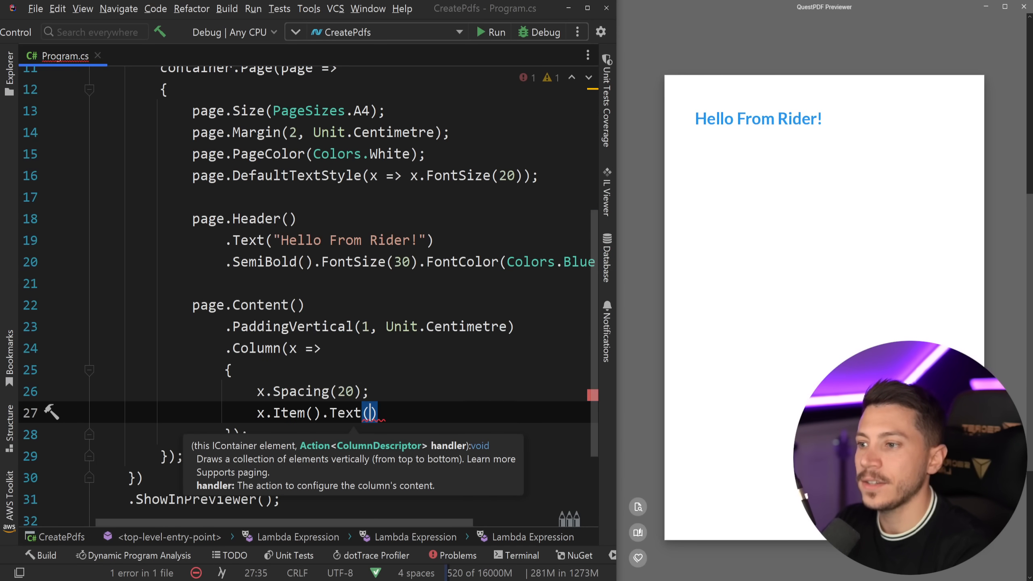
Fill the column with Placeholders.LoremIpsum() text and a 200×100 placeholder image.
text(Placeholders)
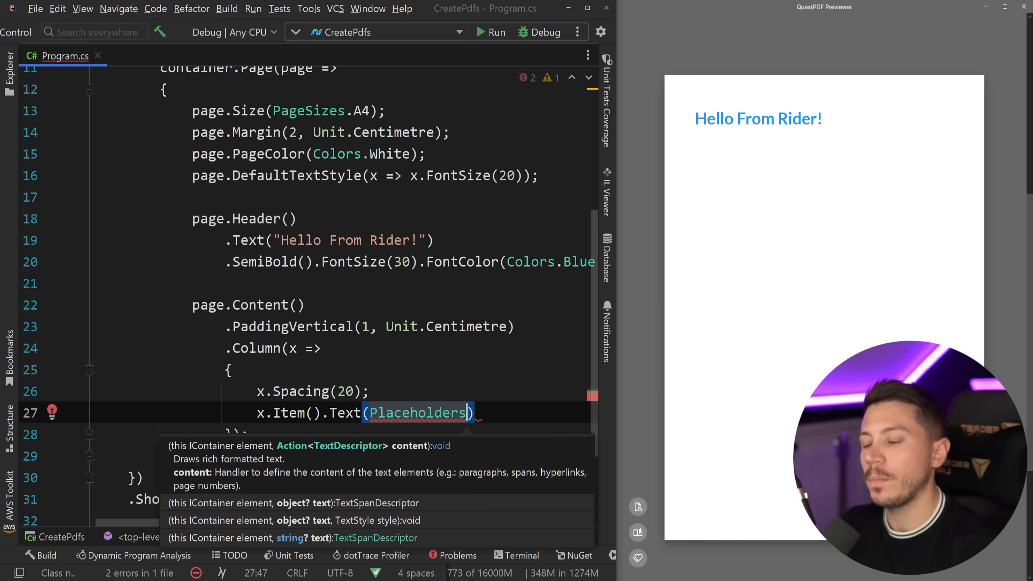
text(.Email()
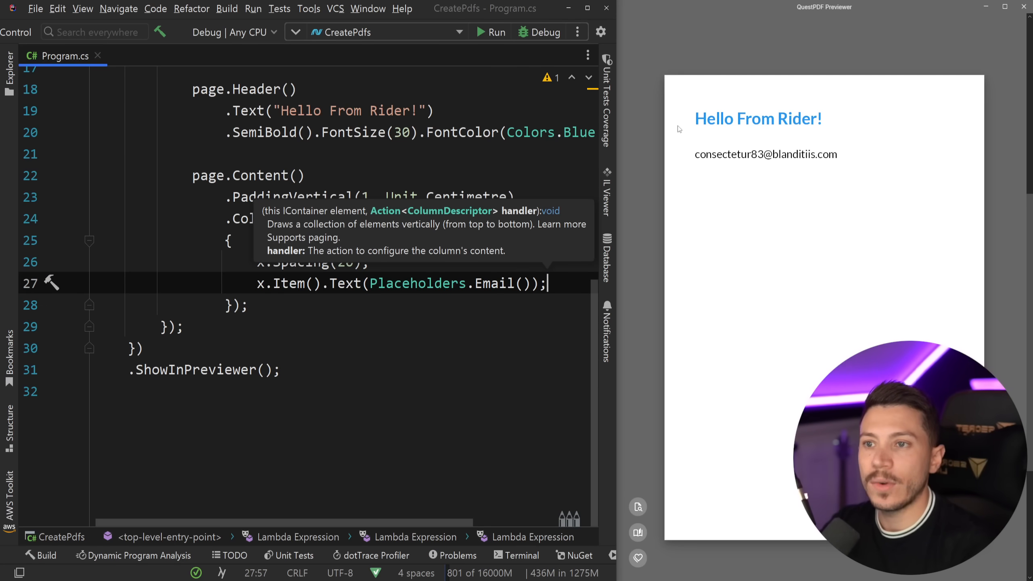
text(Lo)
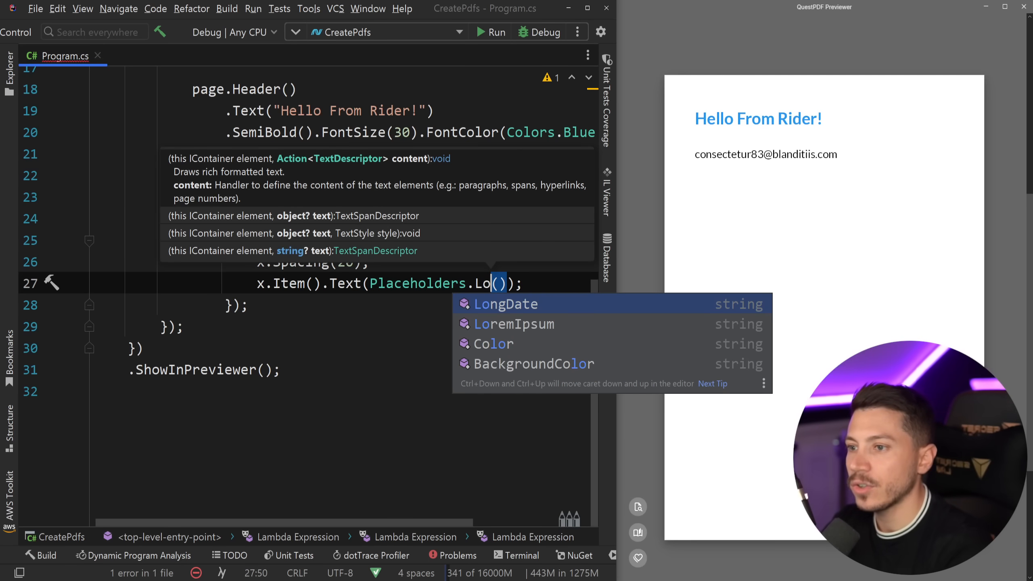
click(515, 324)
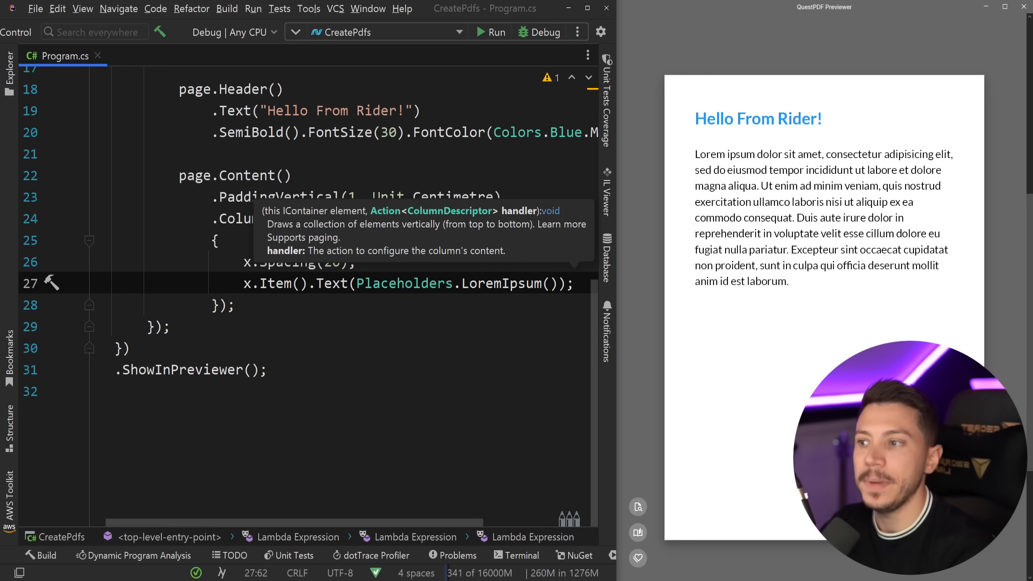
text(x.Item().)
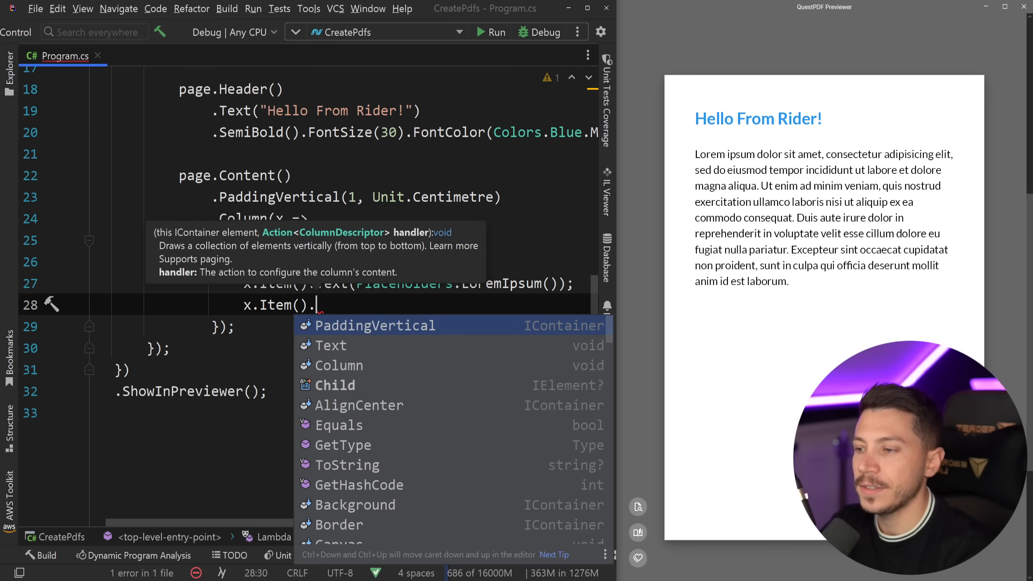
text(Image(Pa)
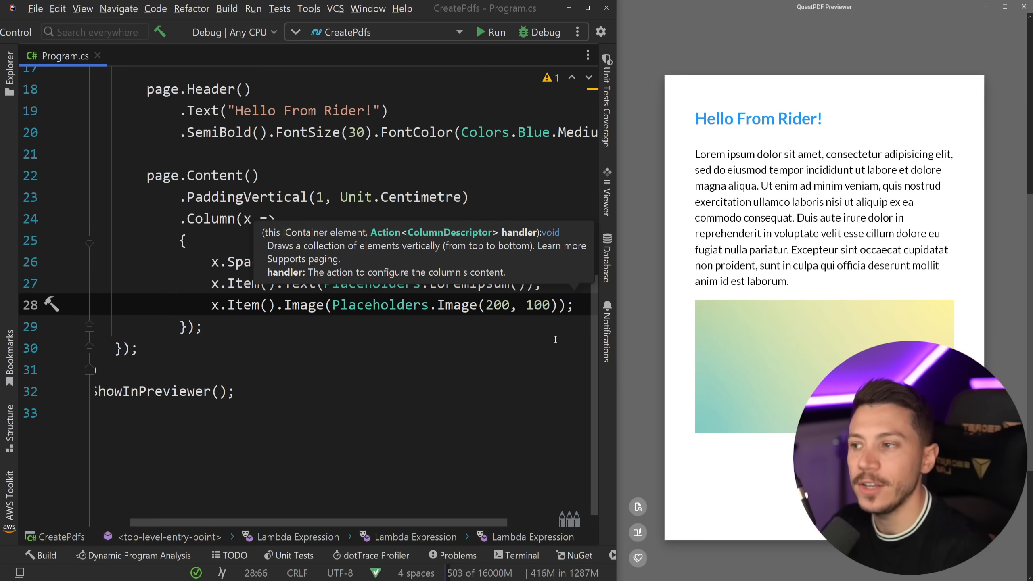
Write page.Footer().AlignCenter().Text with a 'Page ' span and CurrentPageNumber().
text(o)
text(page.F)
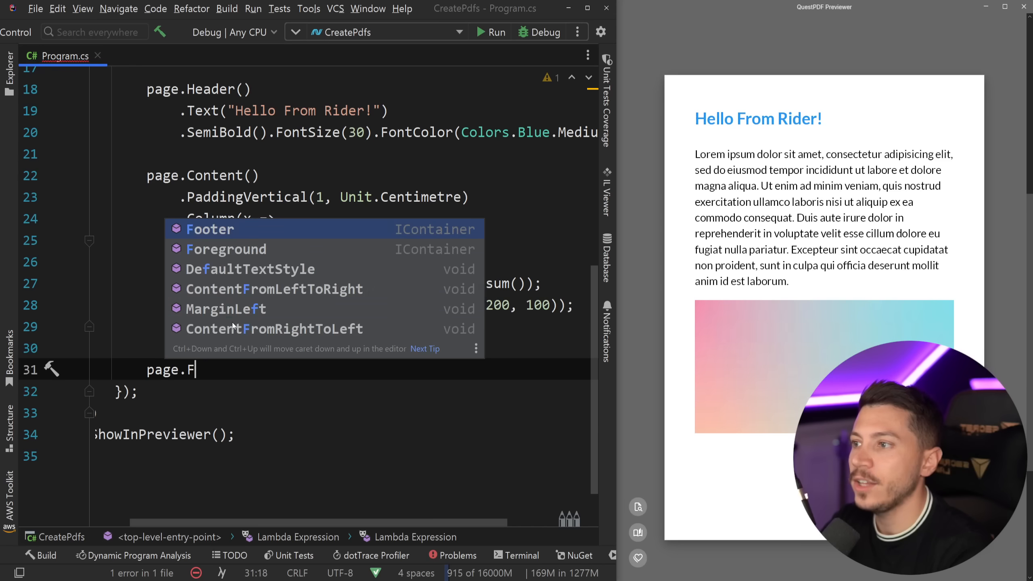
text(.AlignCenter()
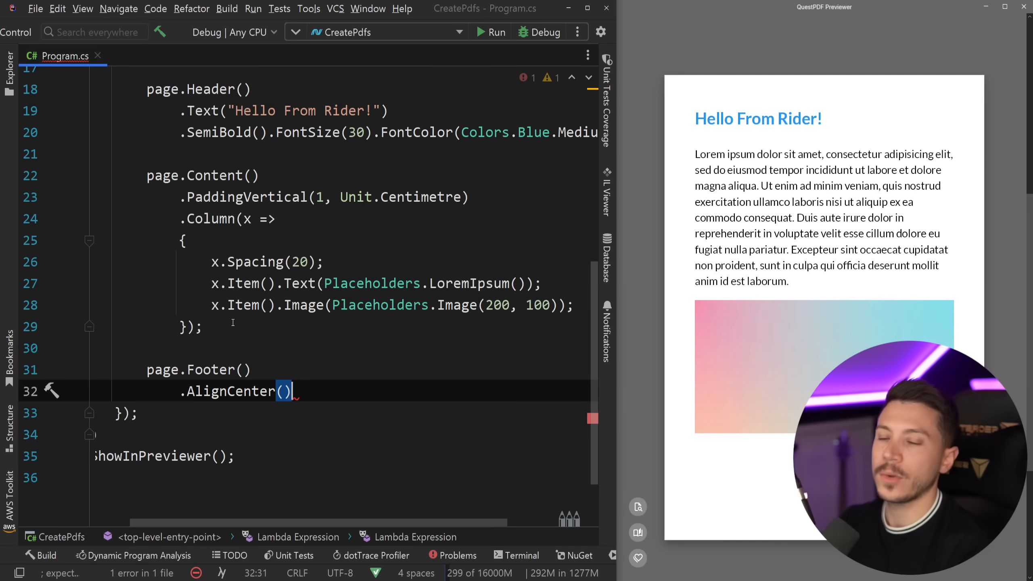
key(Enter)
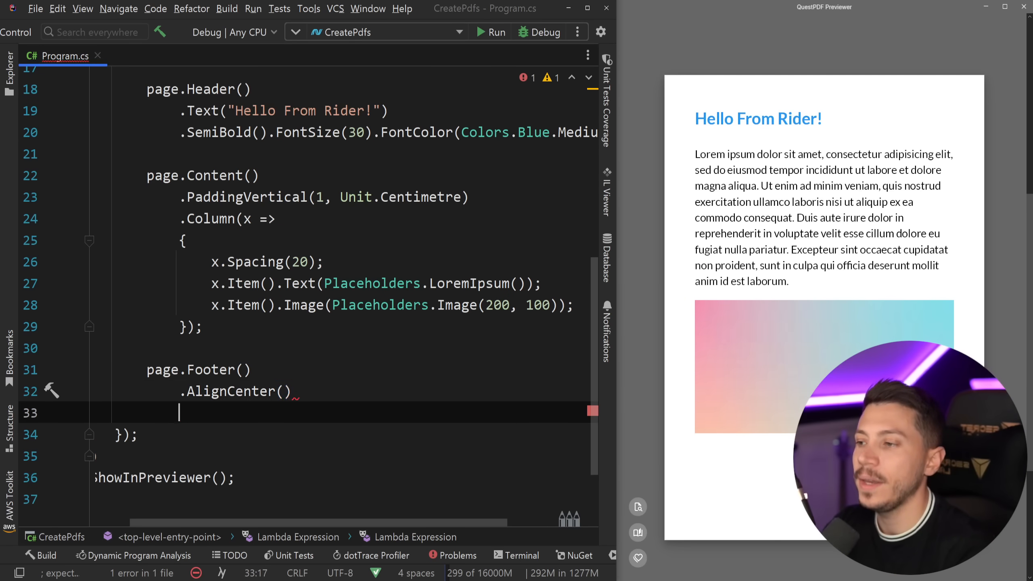
text(.Text(x =>)
text(x.)
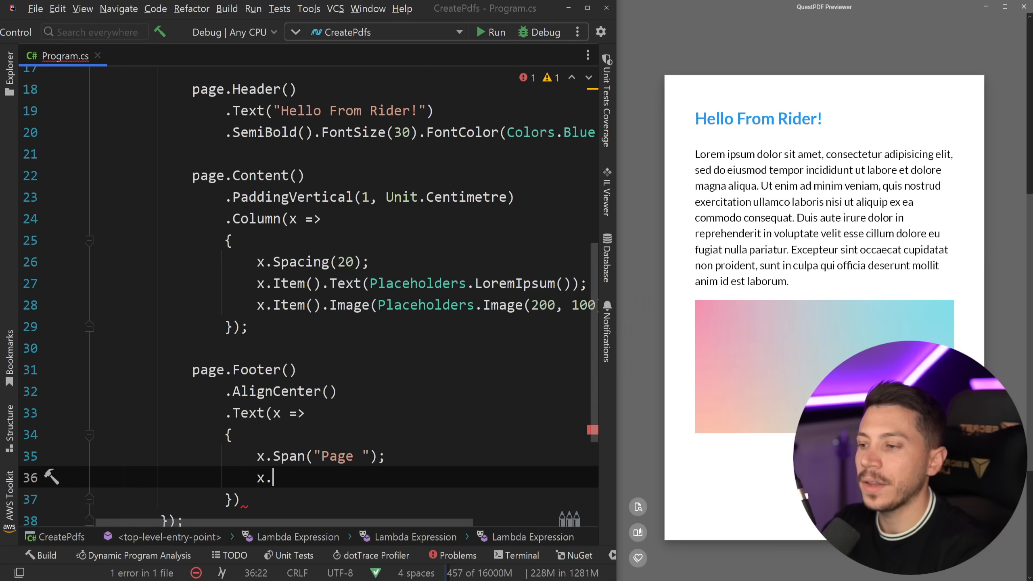
text(Page)
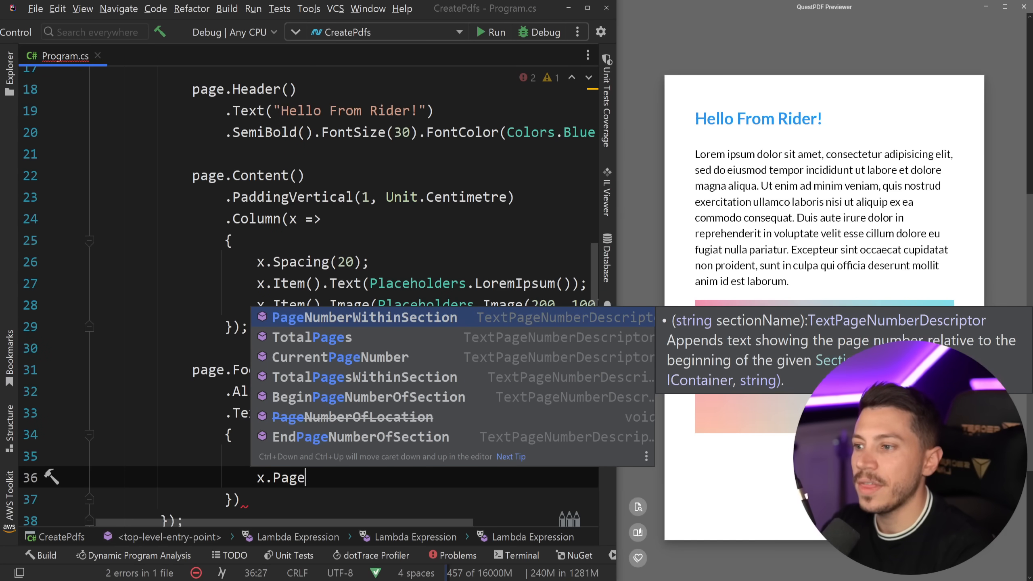
text(Number();)
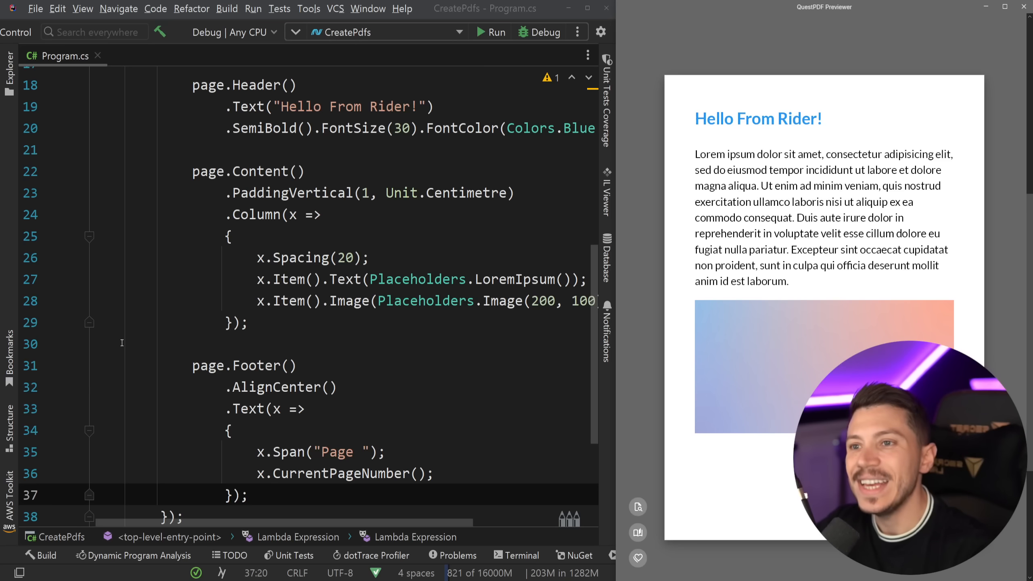
Undo the stray edit, close the QuestPDF Previewer and show the Solution Explorer.
text(page/)
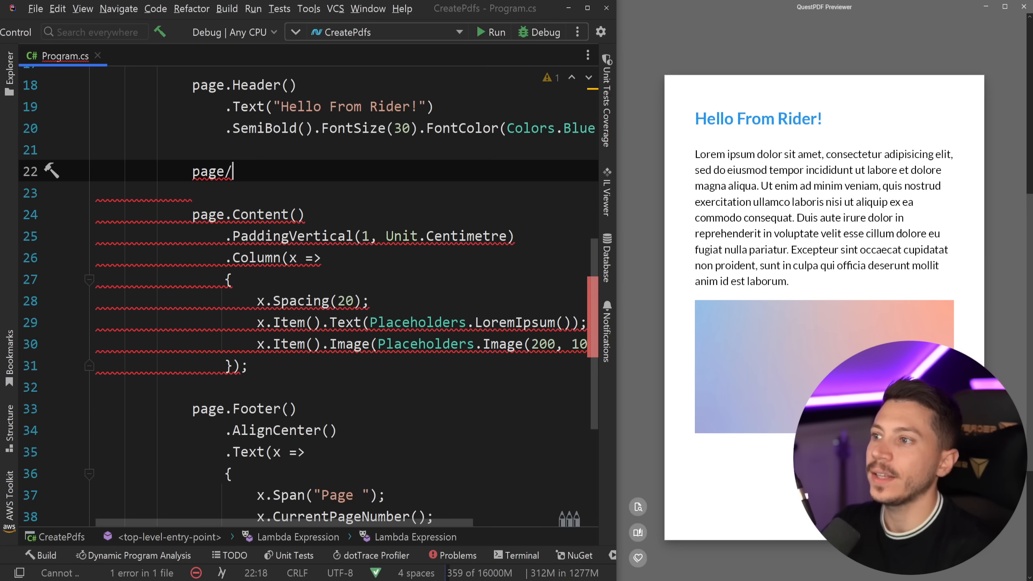
text(.)
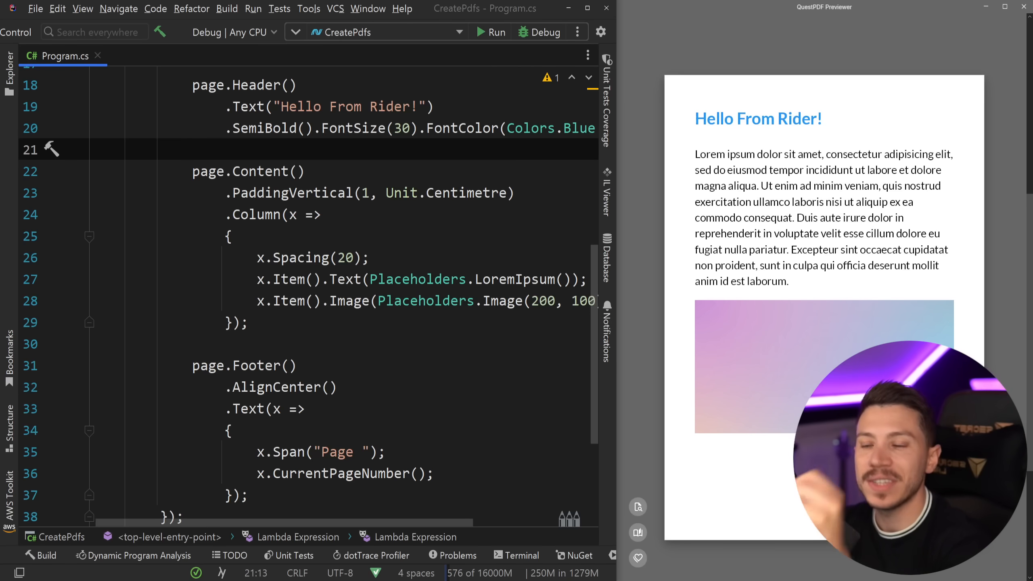
click(192, 149)
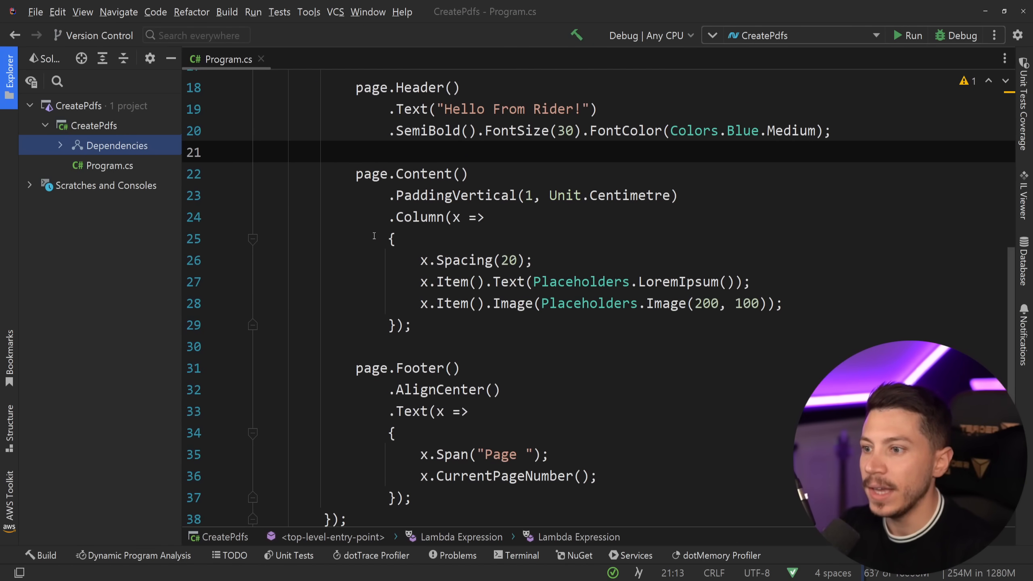
Replace ShowInPreviewer() with GeneratePdf("test.pdf"), run the program and open test.pdf.
text(.GeneratePdf("test.pdf");)
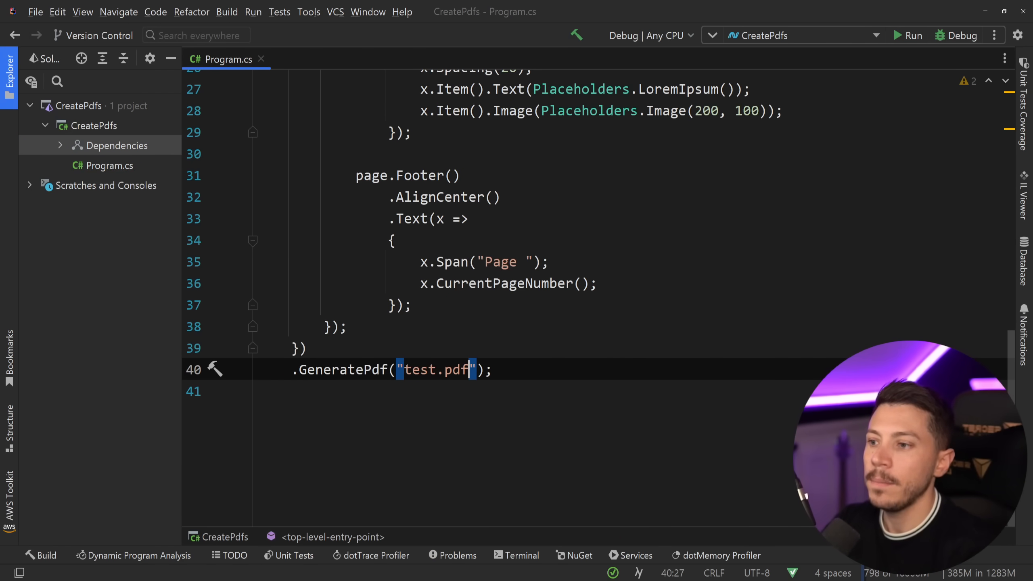
click(912, 35)
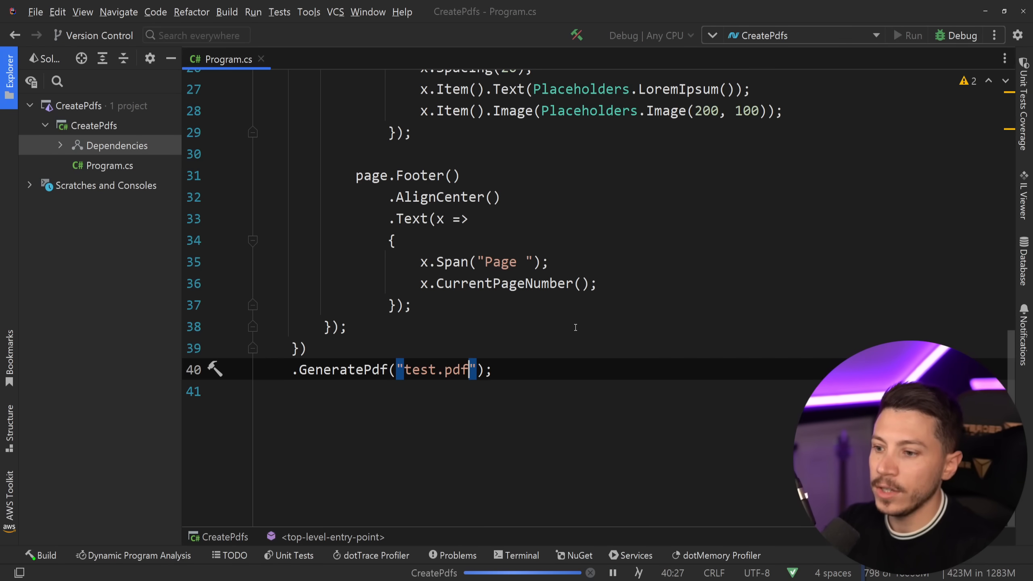
click(911, 35)
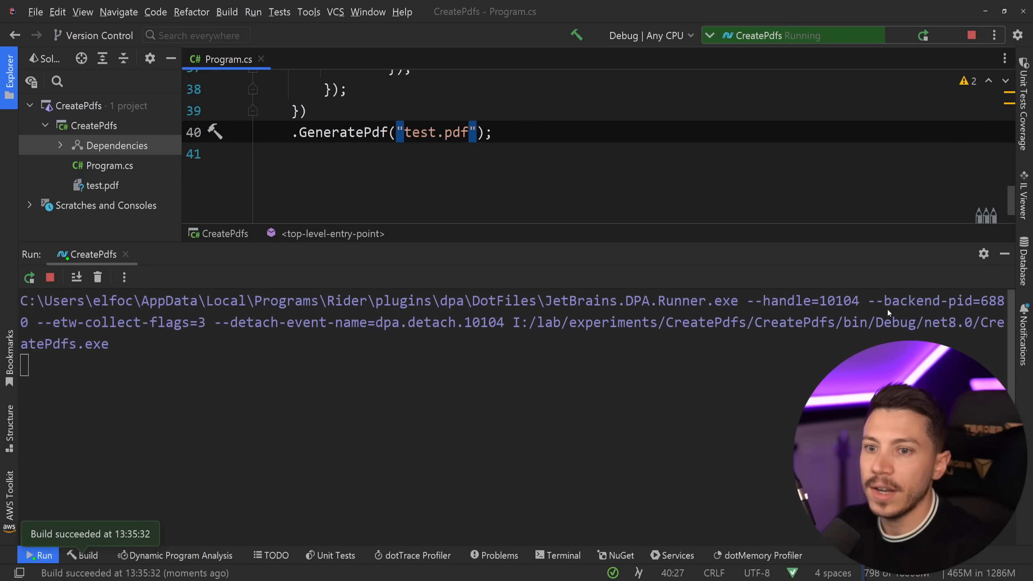
click(102, 185)
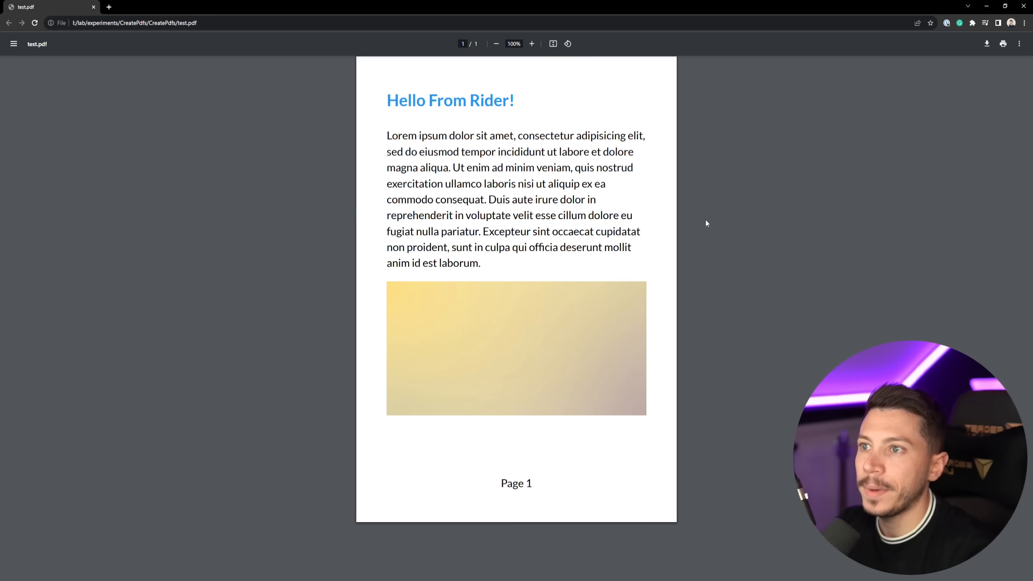
Zoom in on test.pdf in Chrome's PDF viewer.
click(531, 44)
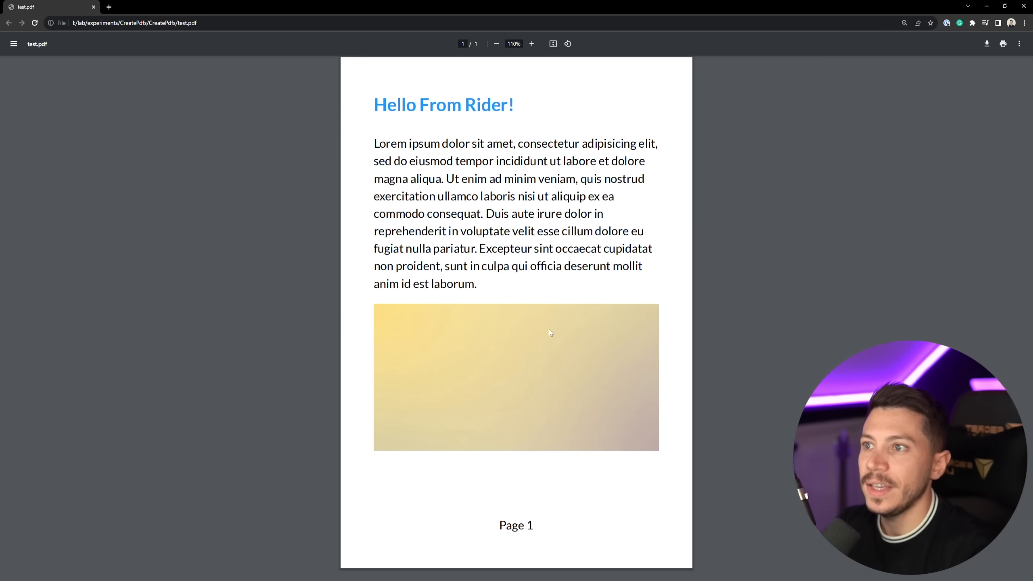